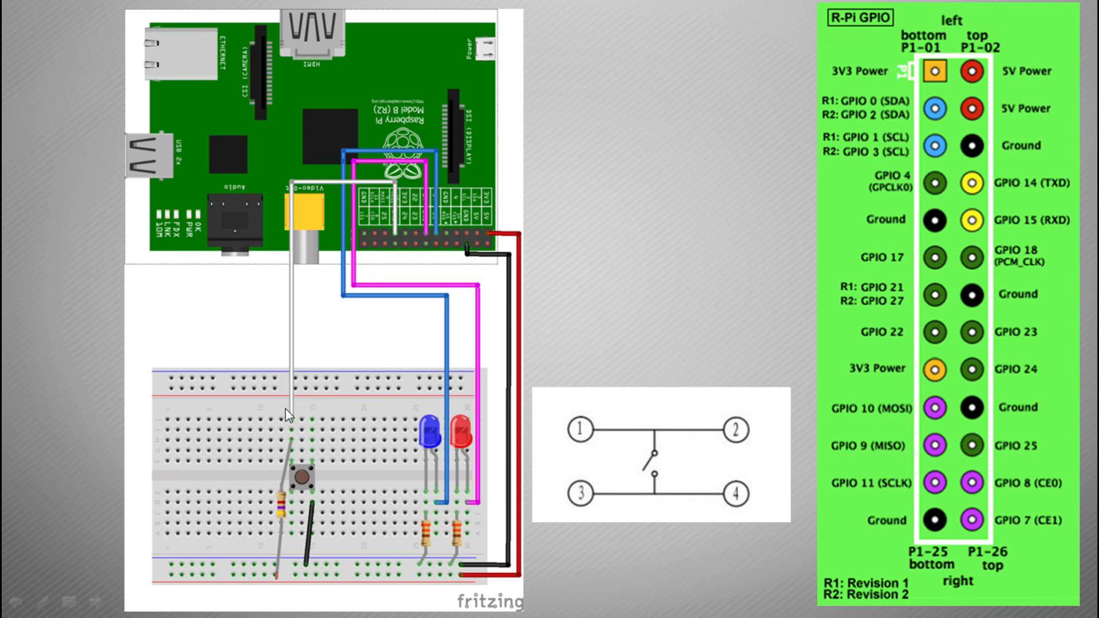
mouse_move(327, 188)
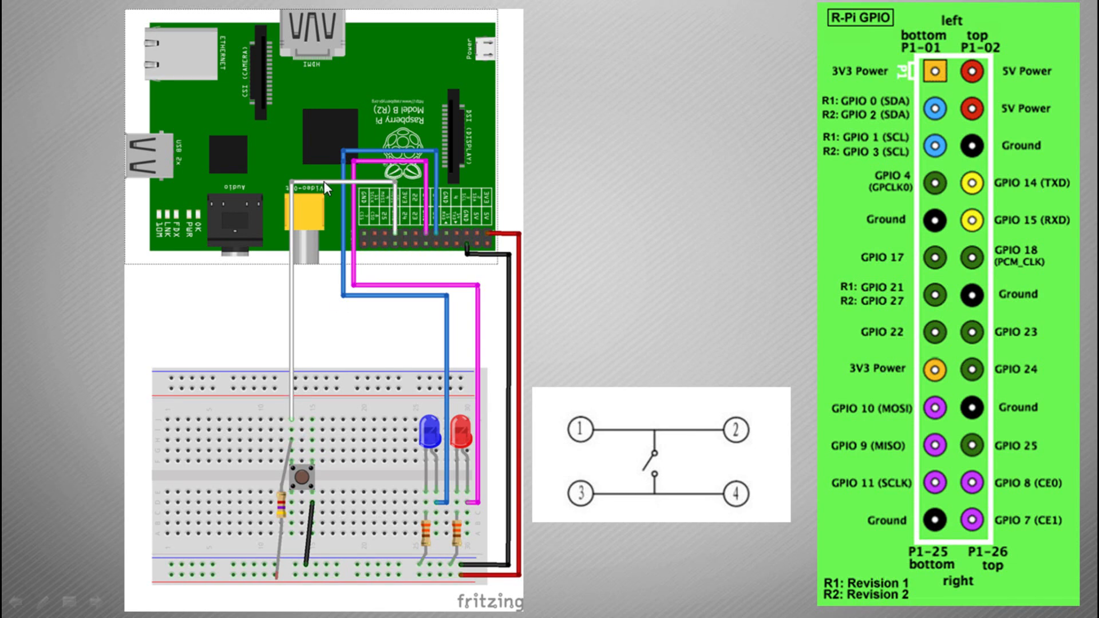
mouse_move(396, 239)
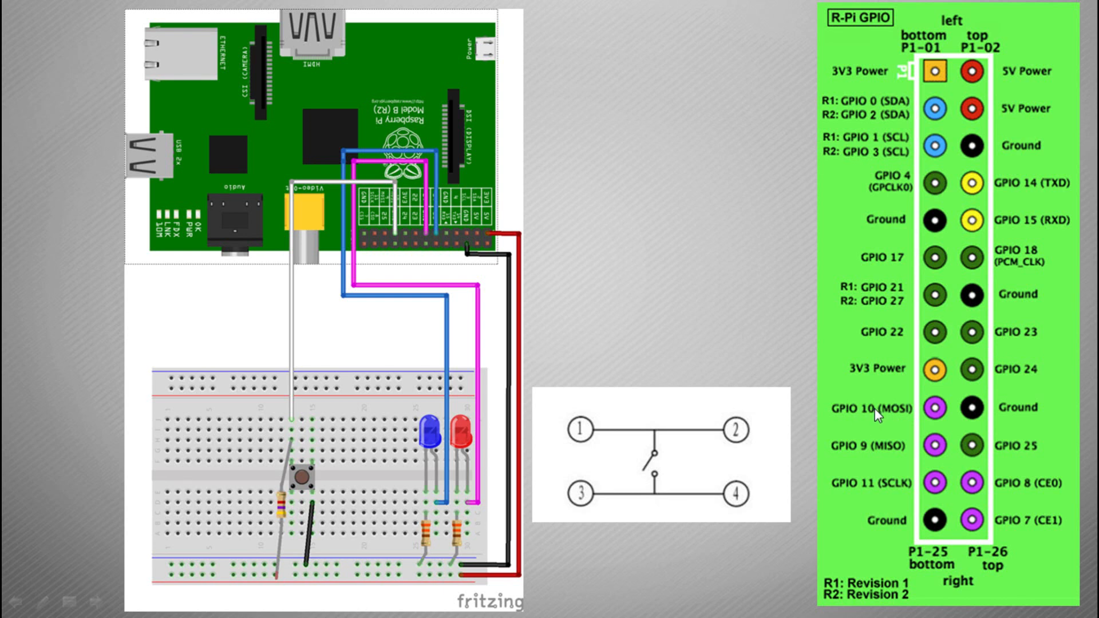
mouse_move(291, 469)
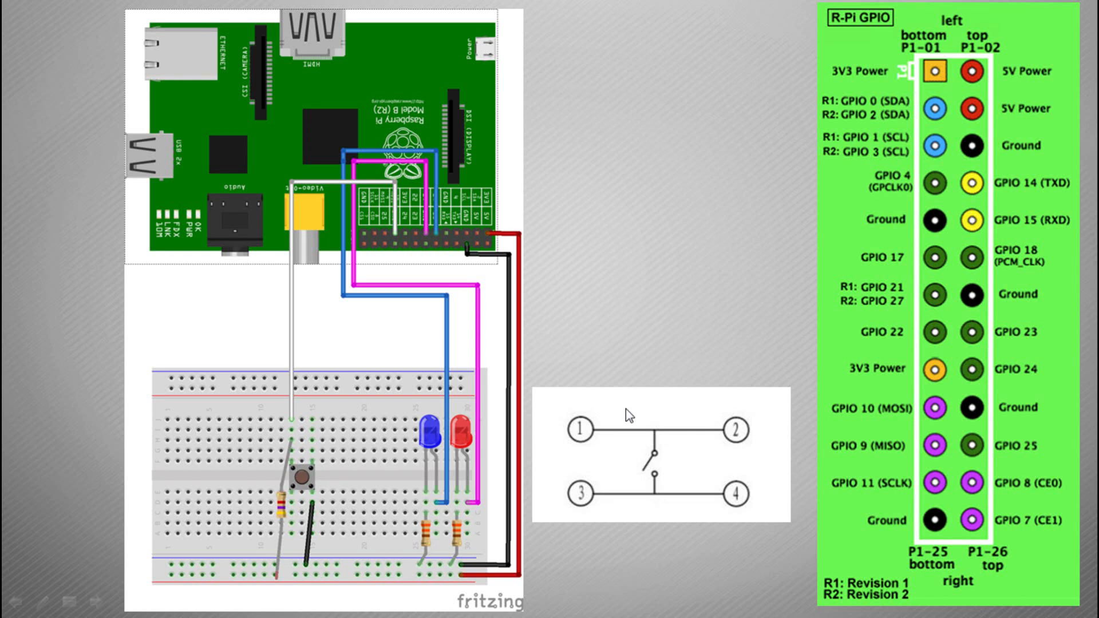
mouse_move(711, 431)
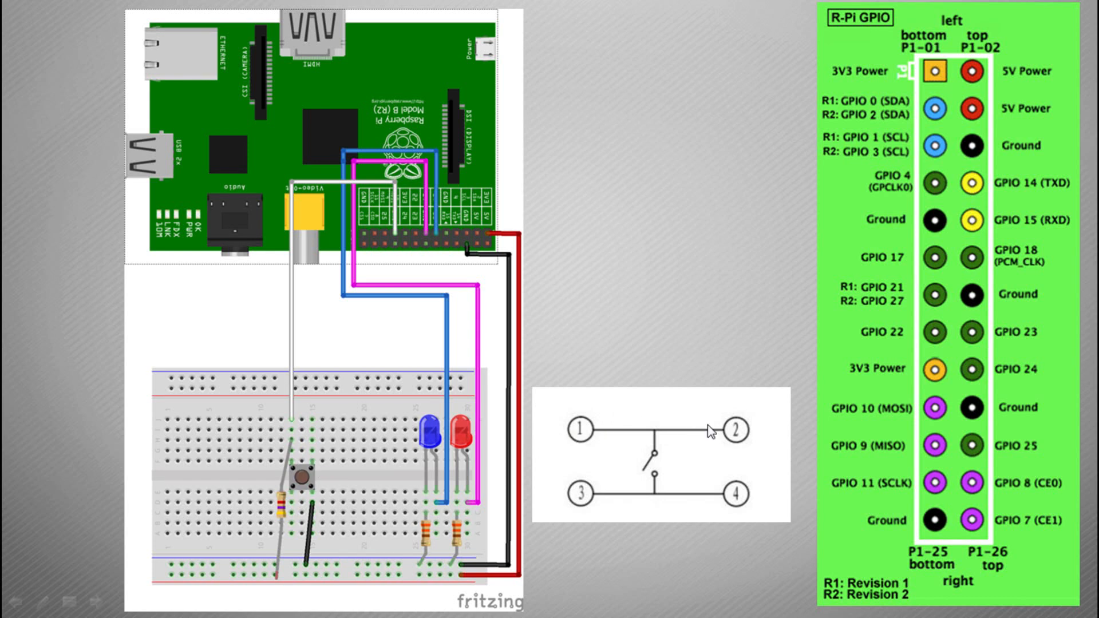
mouse_move(732, 497)
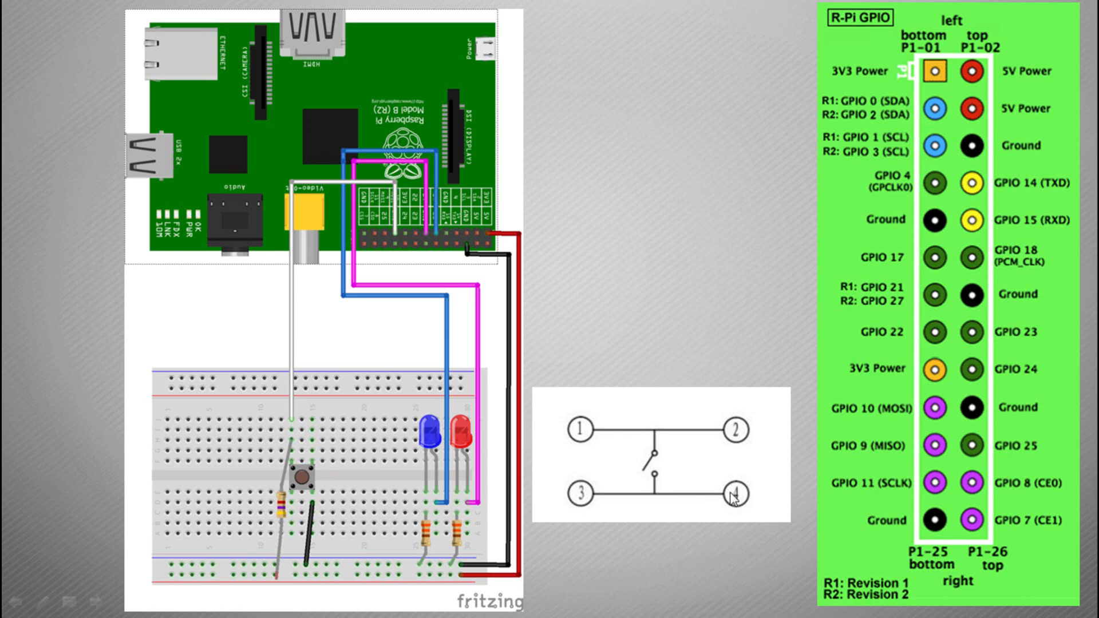
mouse_move(612, 435)
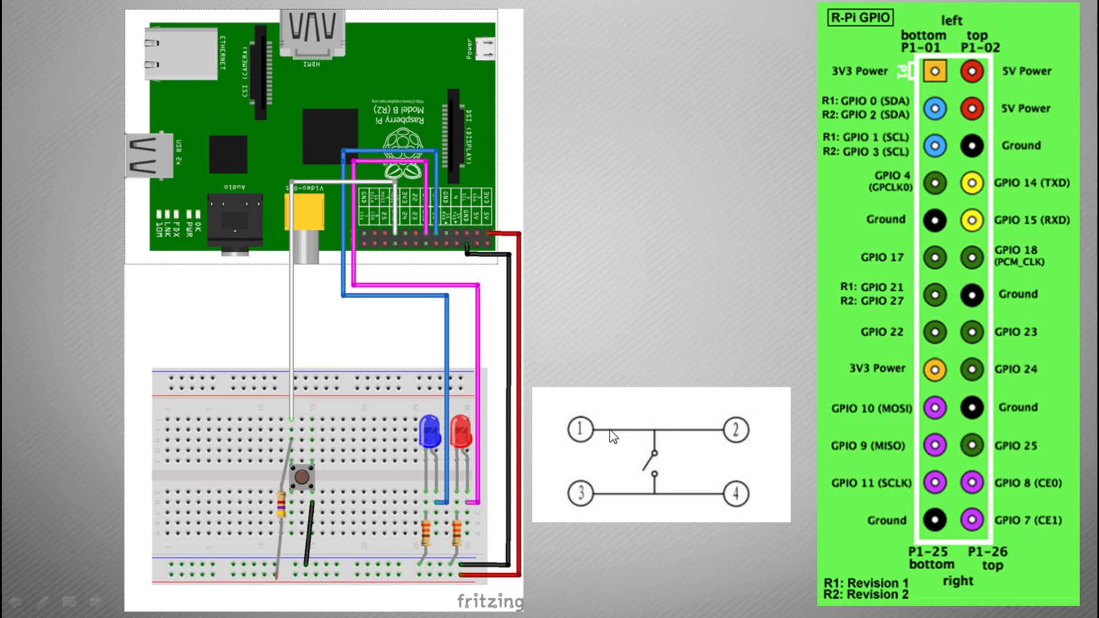
mouse_move(663, 472)
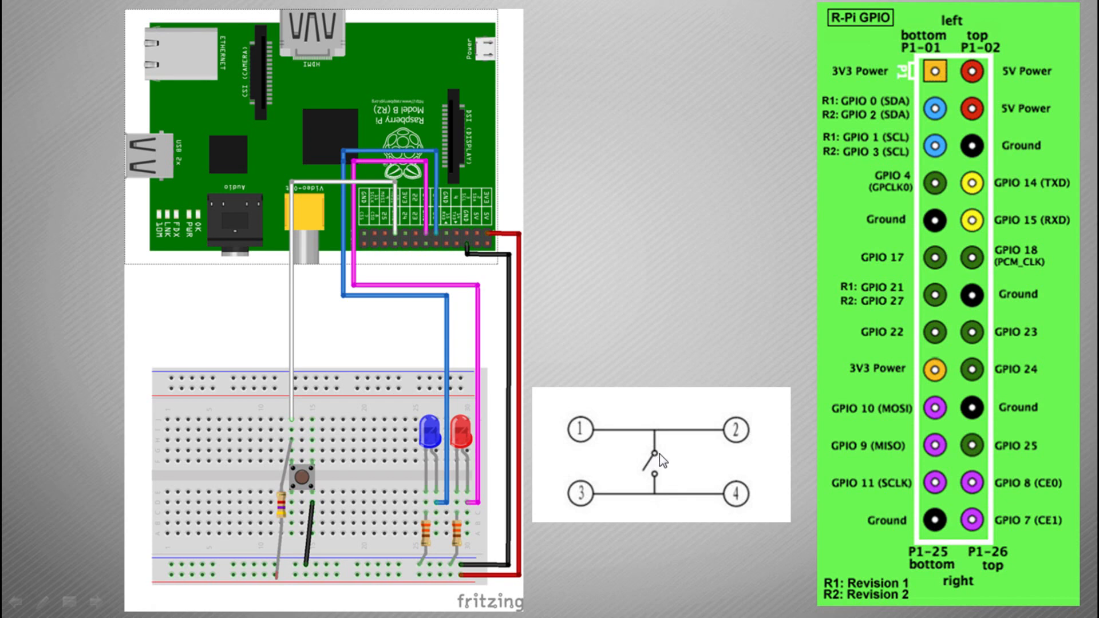
mouse_move(656, 461)
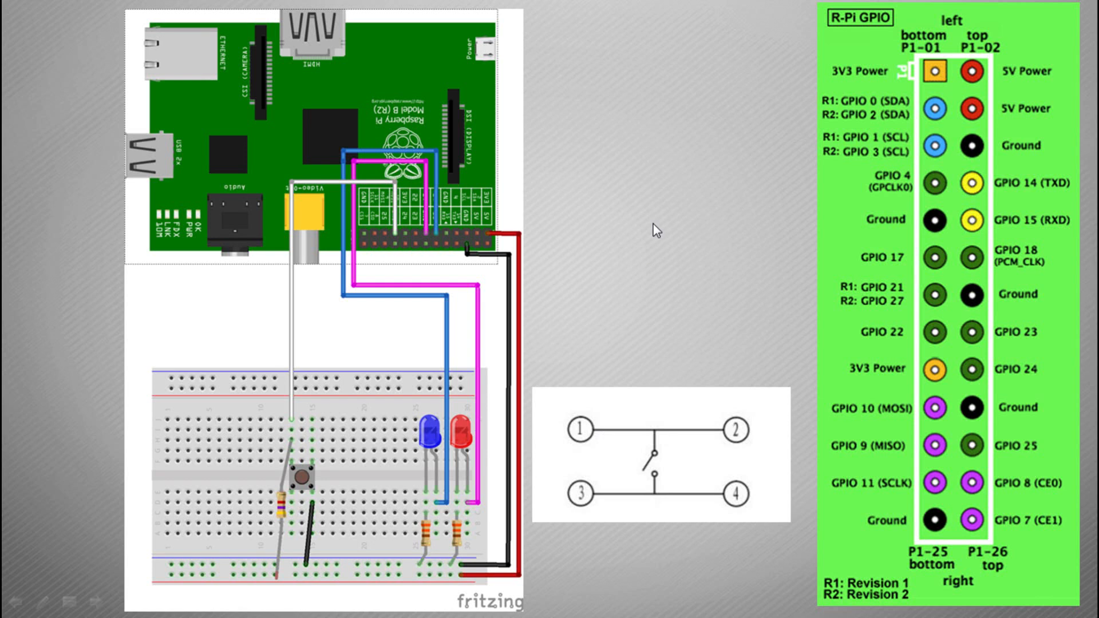
mouse_move(713, 428)
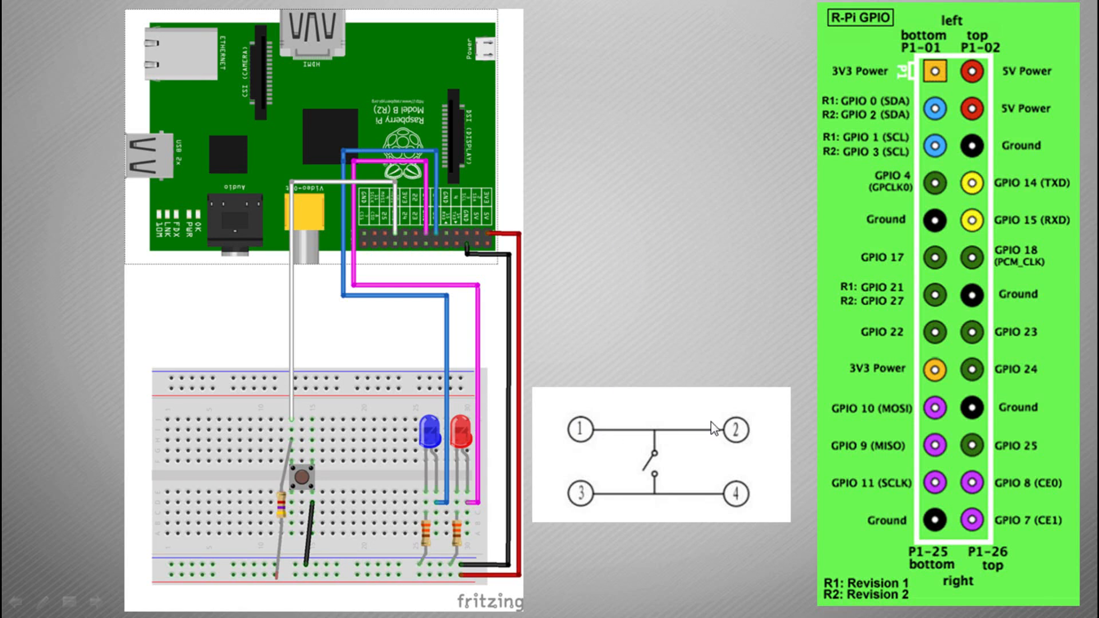
mouse_move(702, 480)
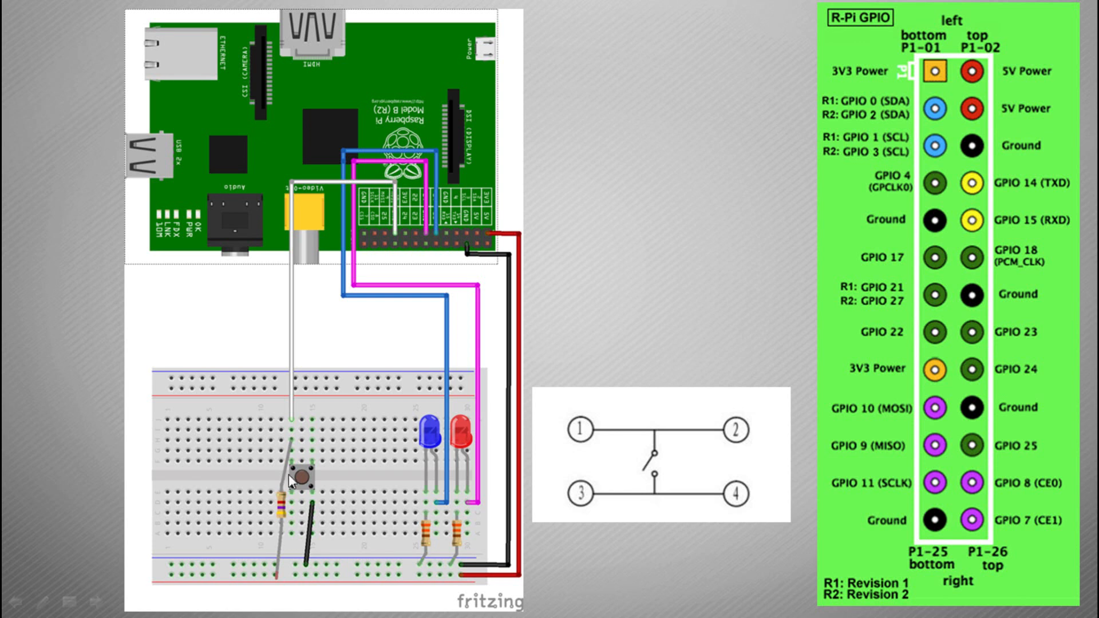
mouse_move(278, 176)
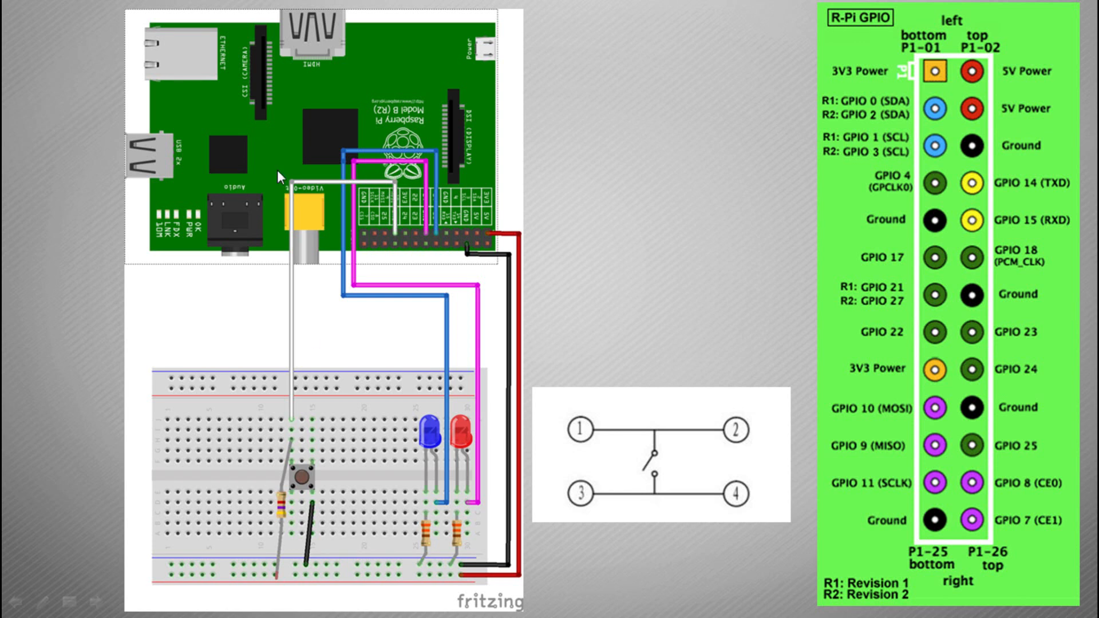
mouse_move(293, 426)
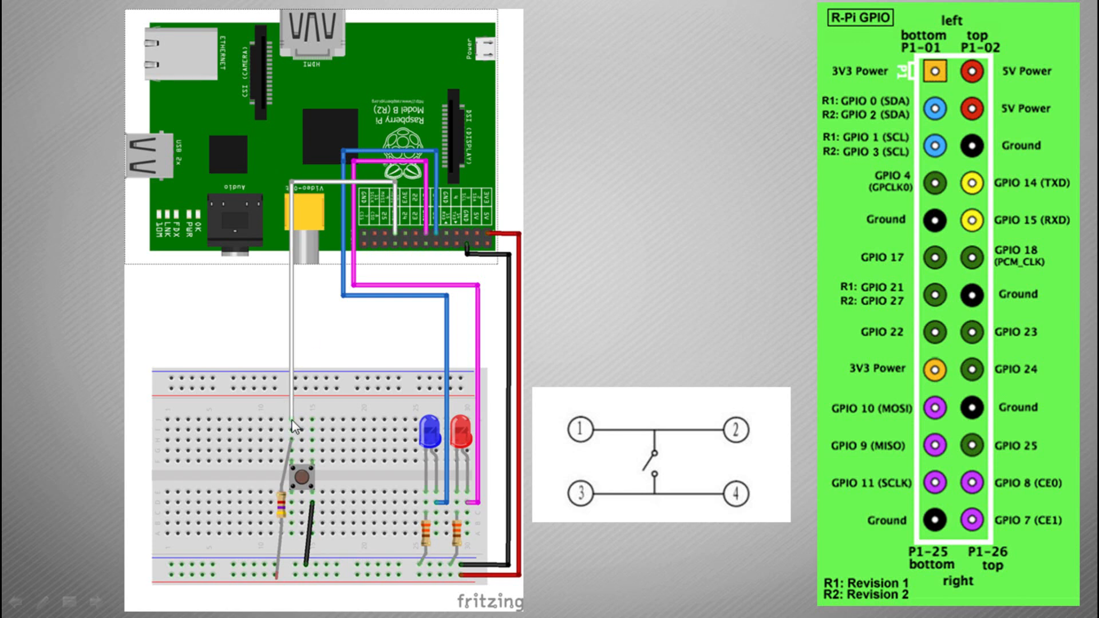
mouse_move(290, 445)
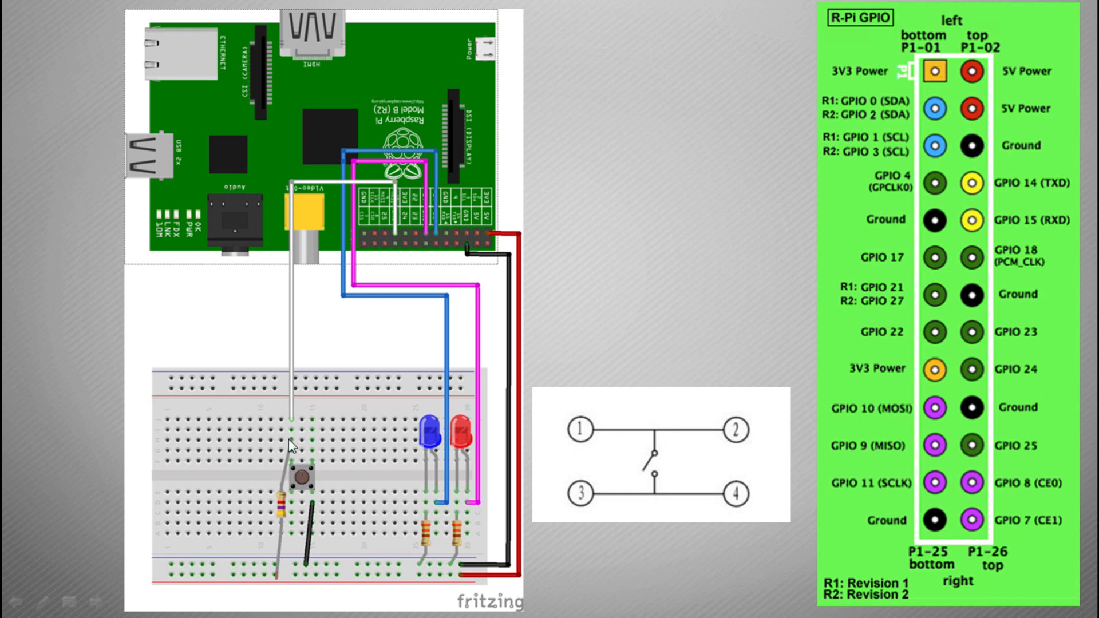
mouse_move(280, 576)
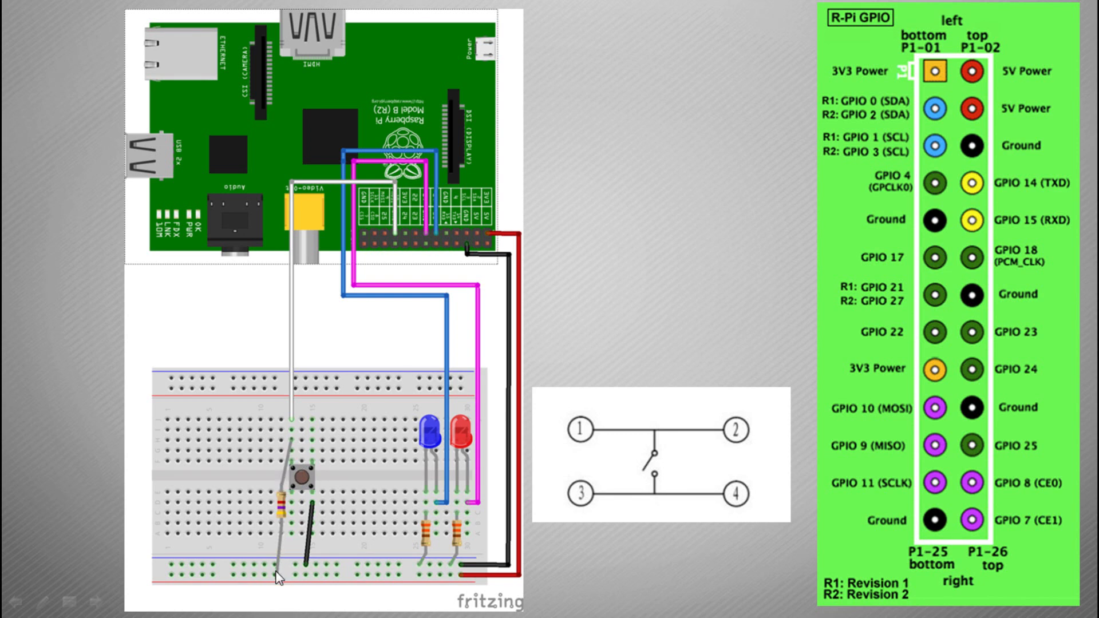
mouse_move(526, 308)
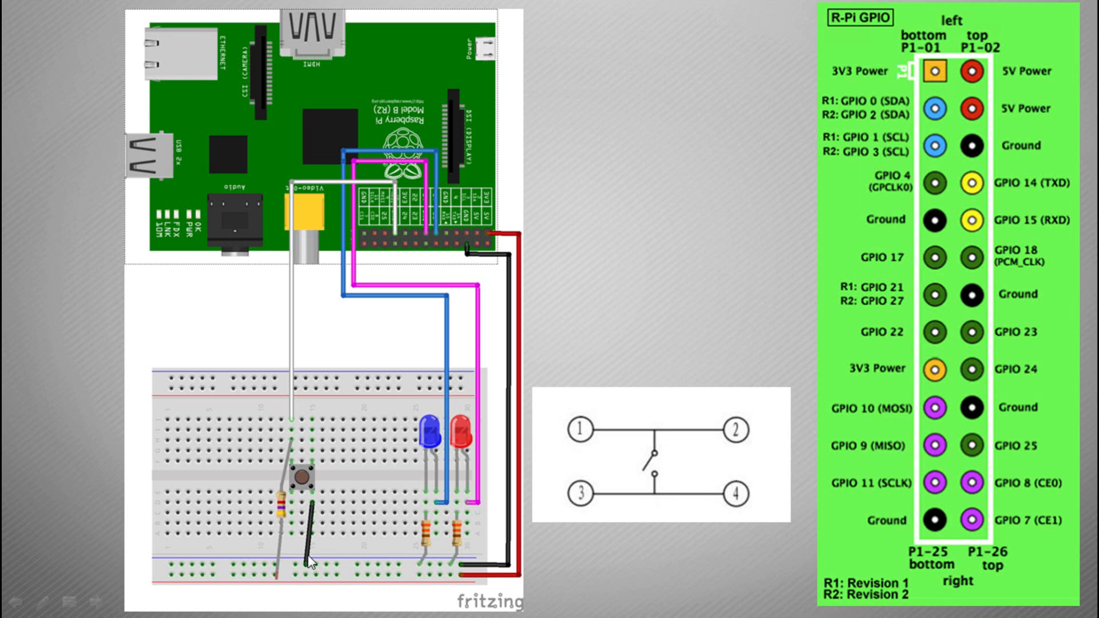
mouse_move(316, 498)
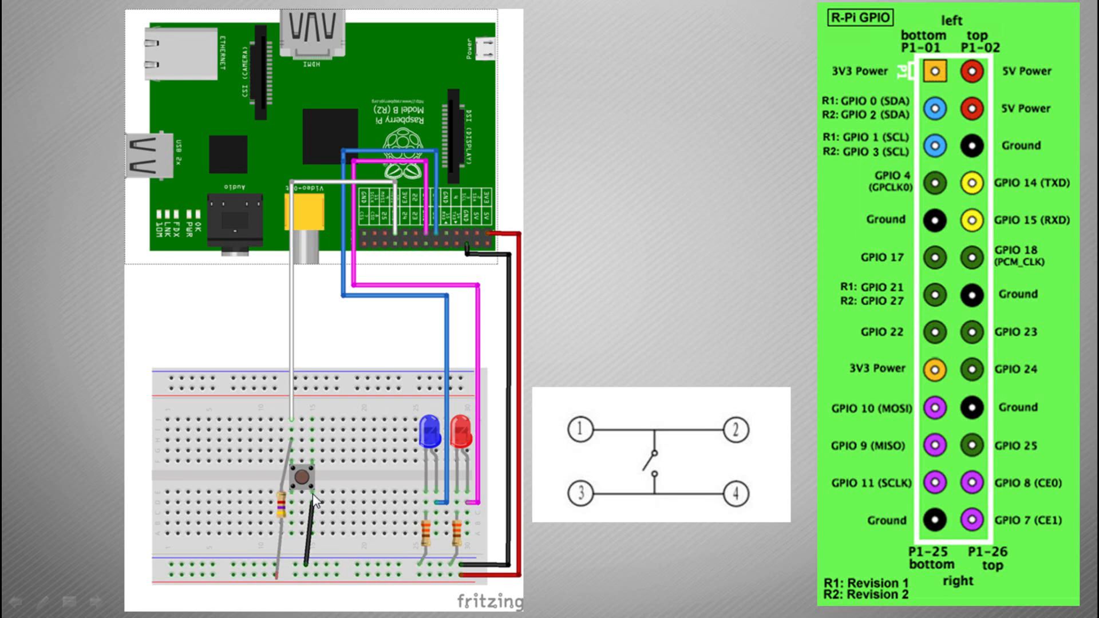
mouse_move(306, 571)
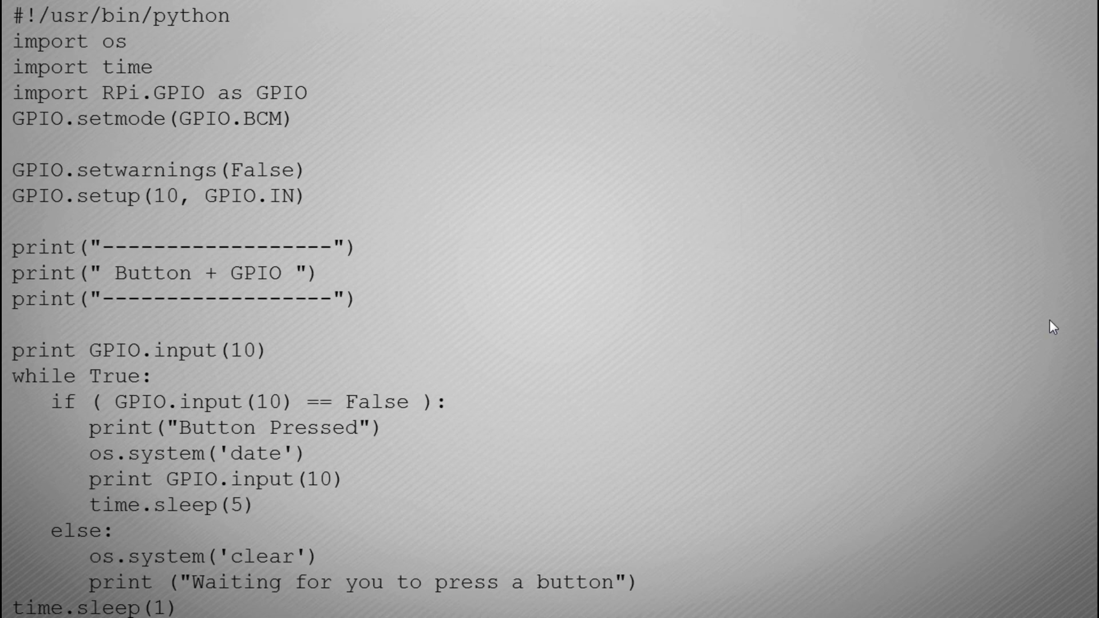
mouse_move(964, 301)
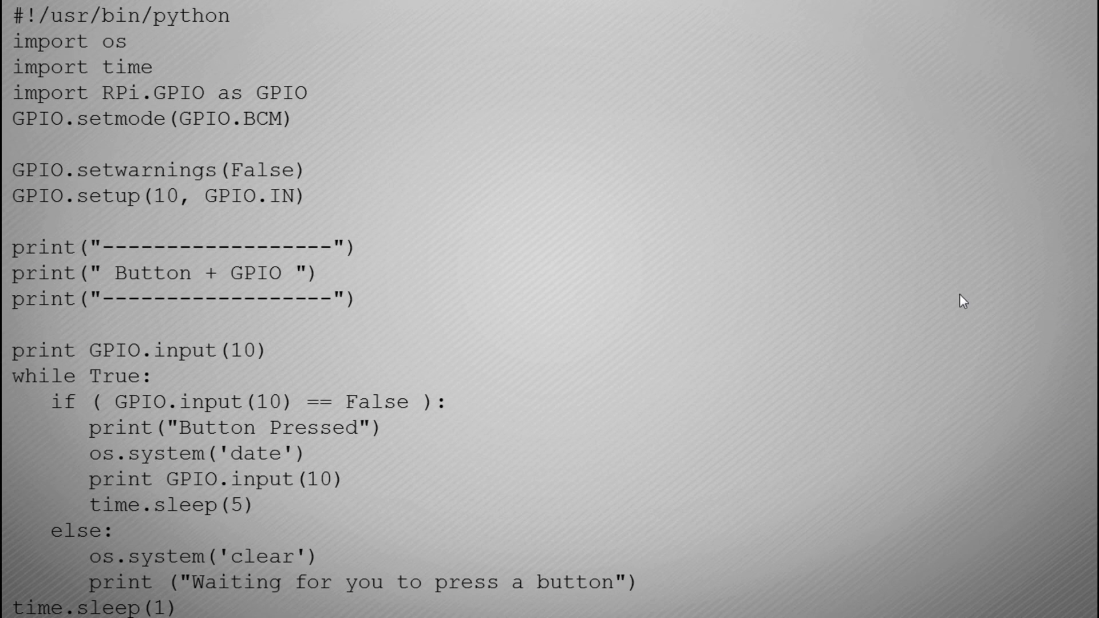
mouse_move(292, 153)
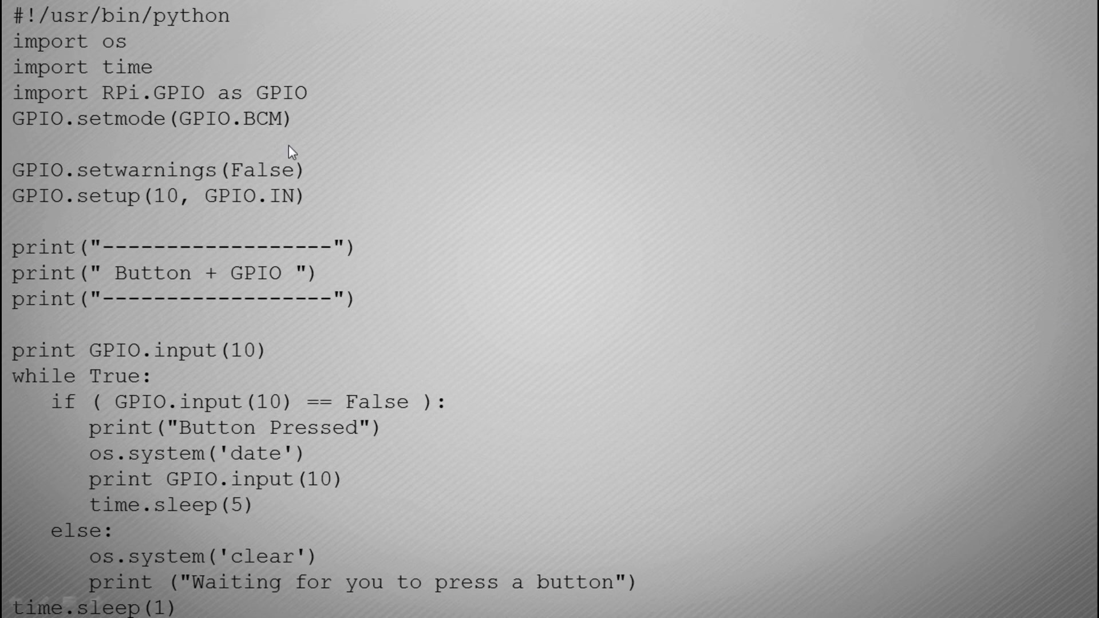
mouse_move(347, 7)
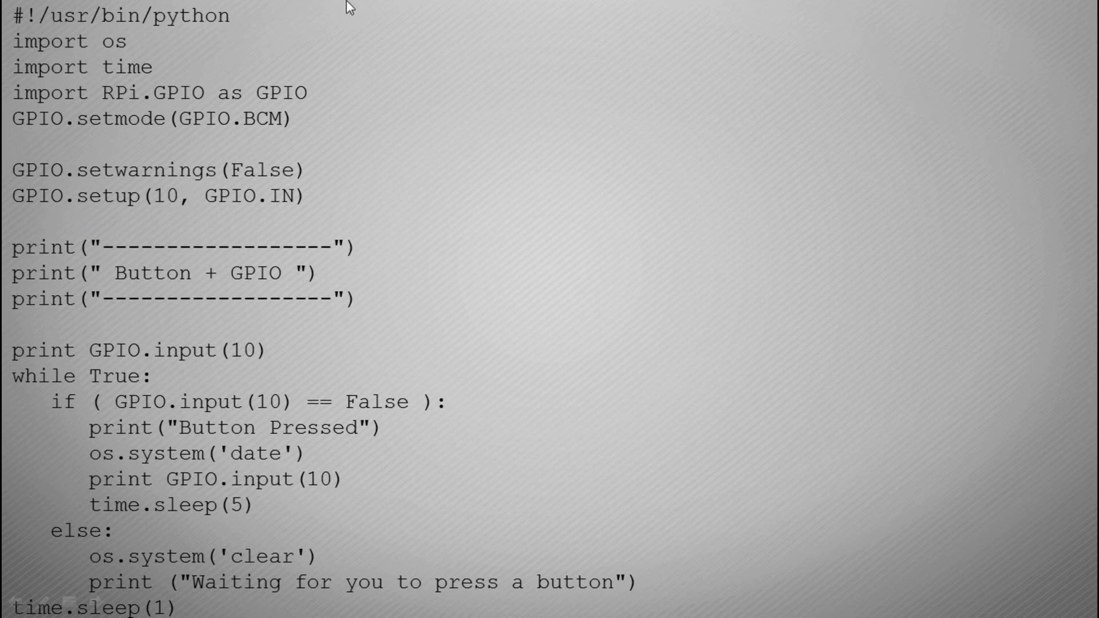
mouse_move(330, 226)
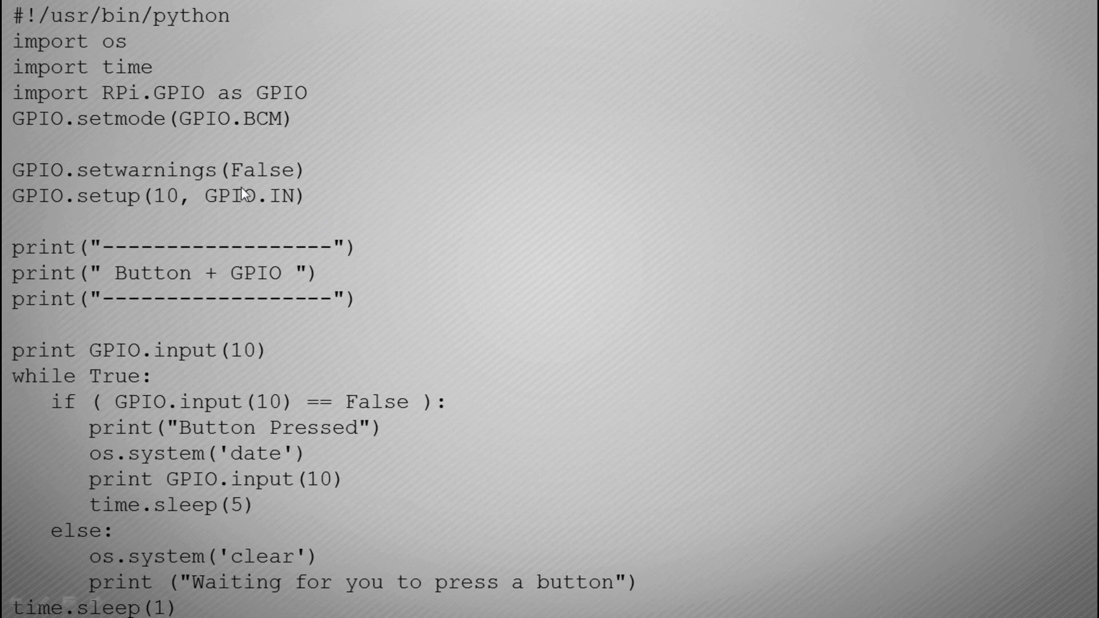
mouse_move(273, 211)
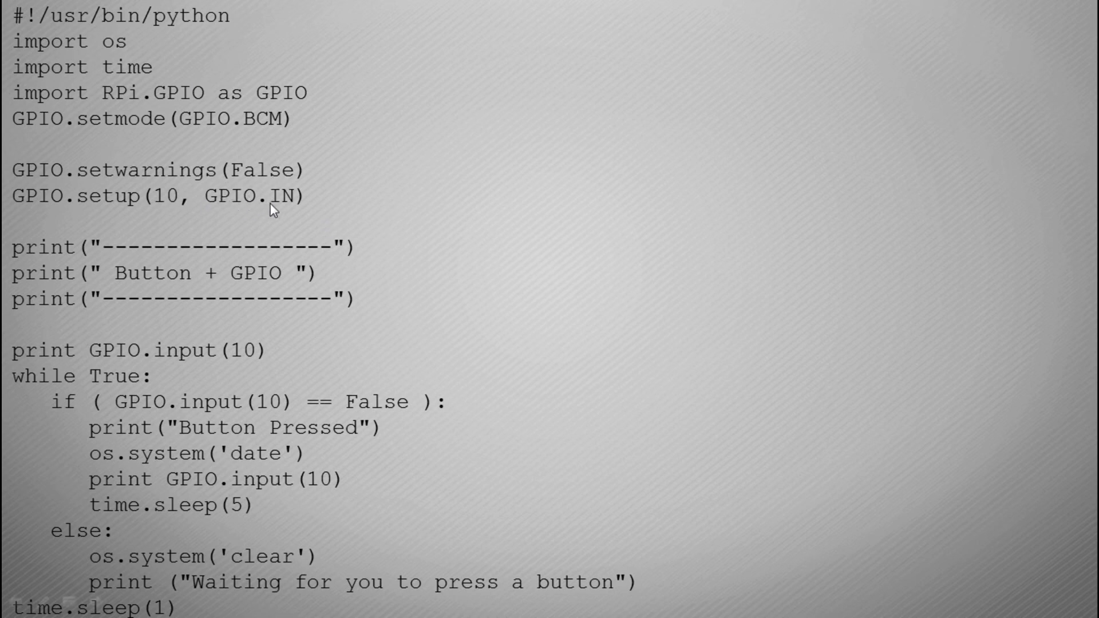
mouse_move(285, 205)
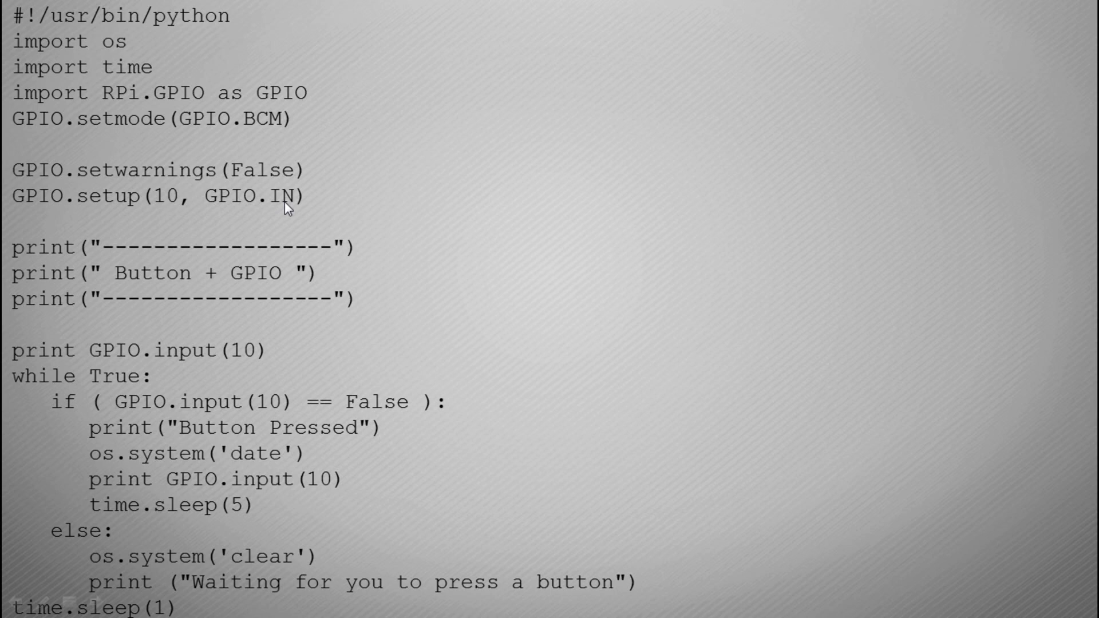
mouse_move(260, 314)
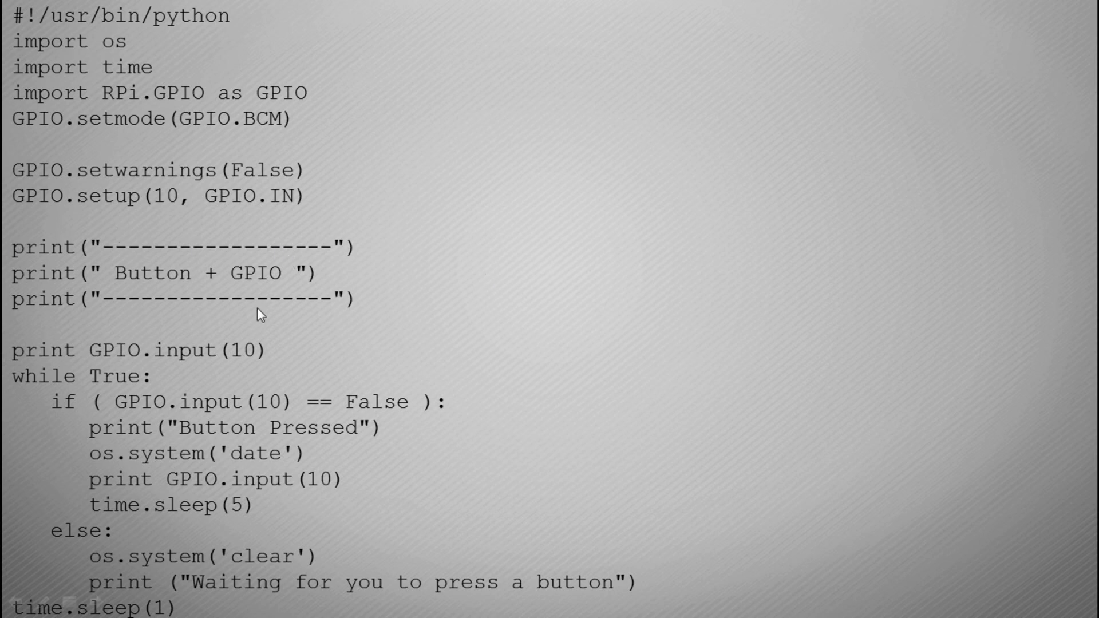
mouse_move(188, 277)
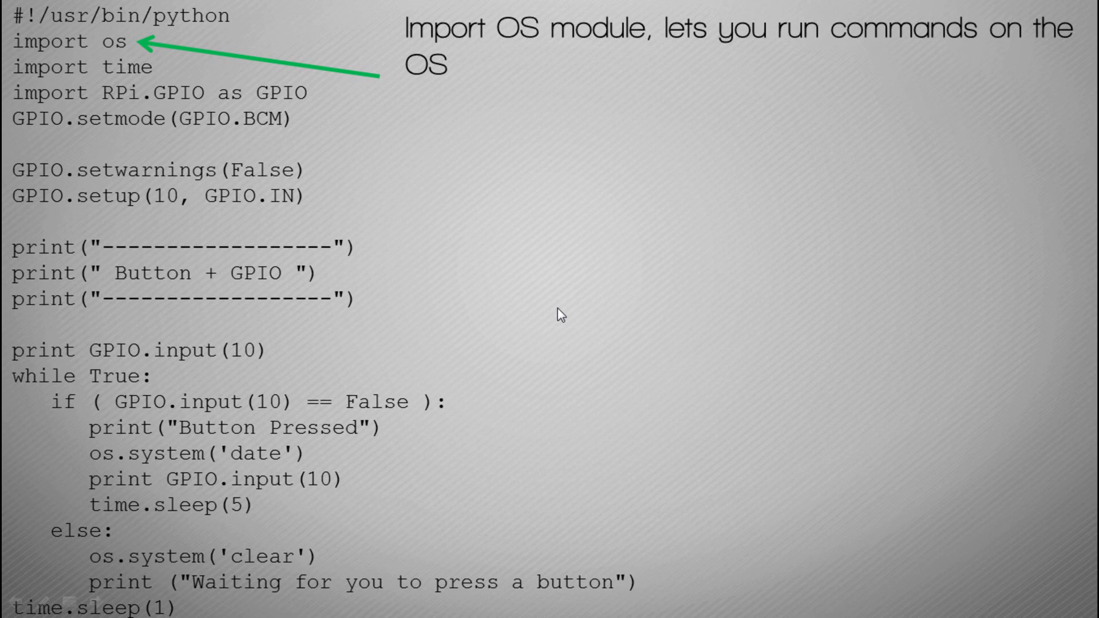
mouse_move(73, 49)
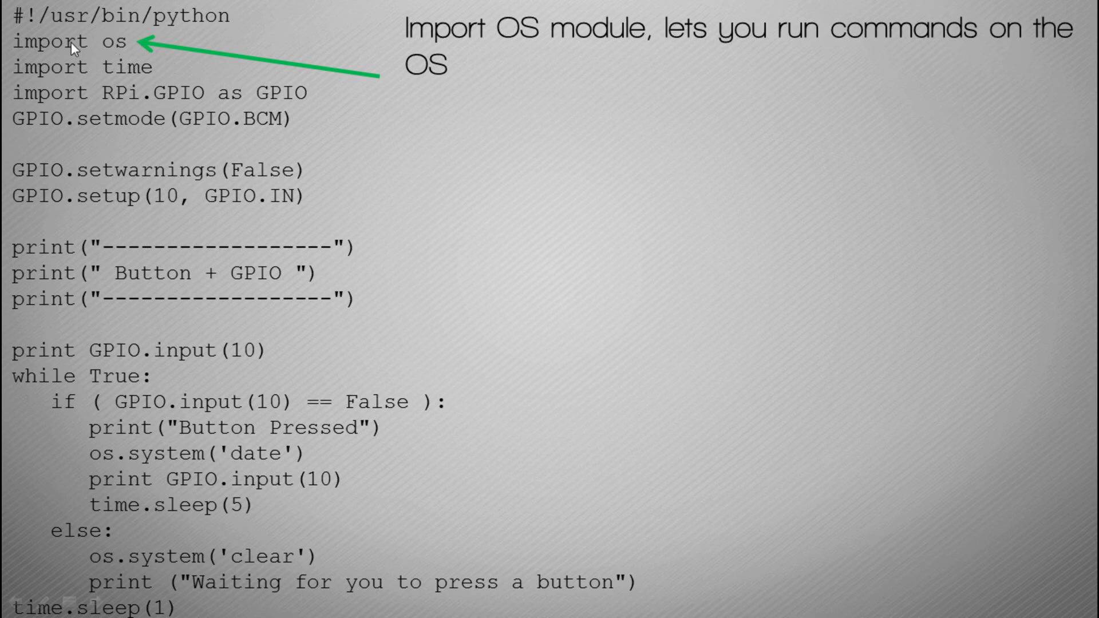
mouse_move(129, 59)
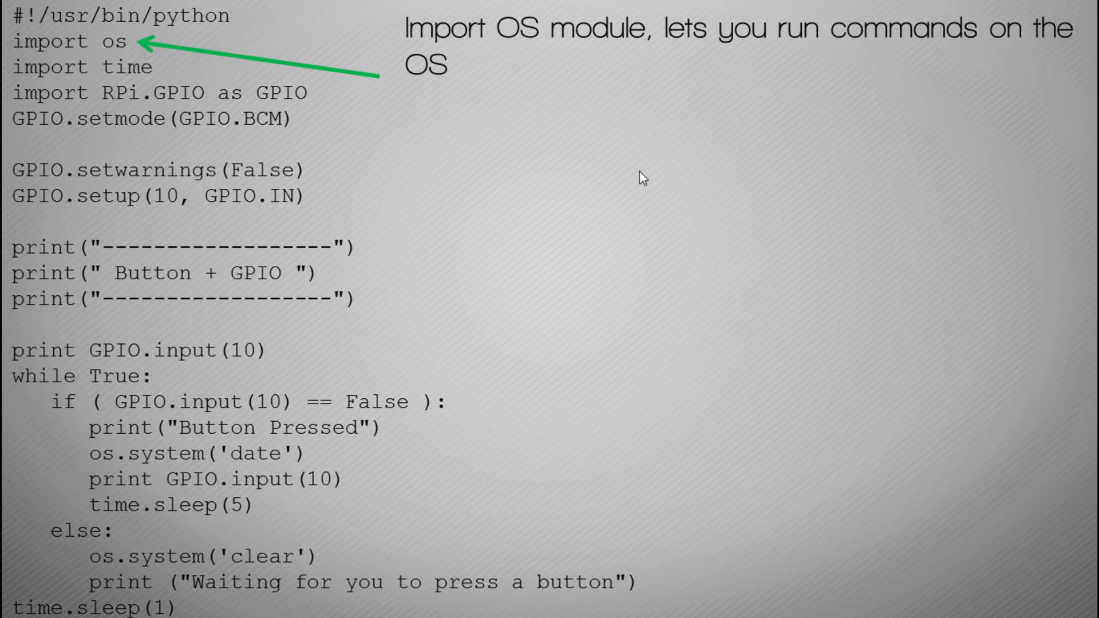
mouse_move(451, 318)
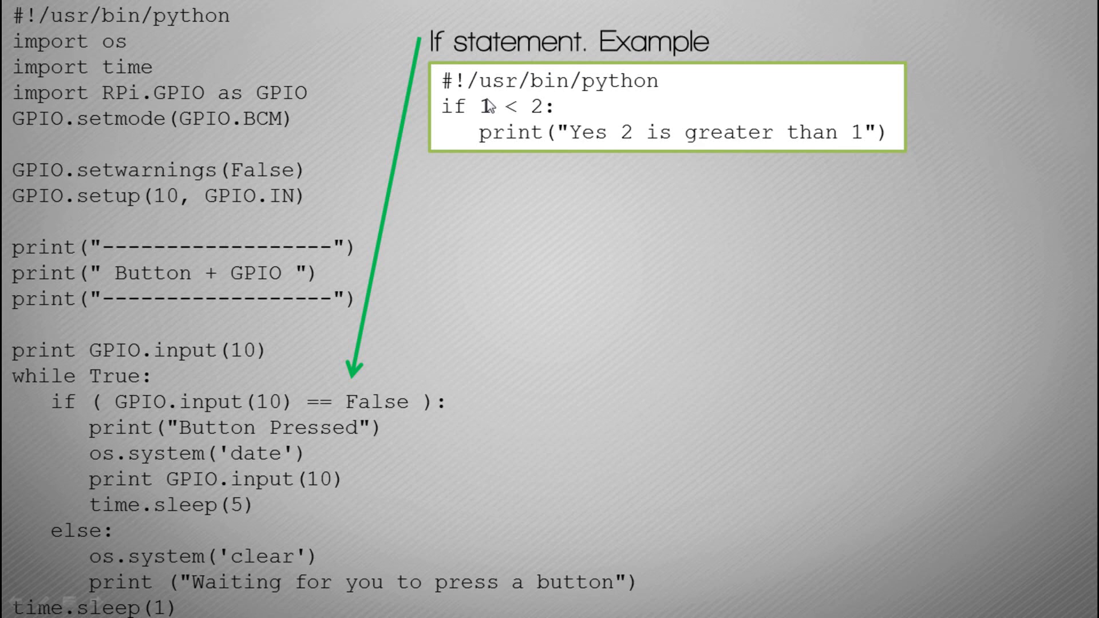
mouse_move(532, 112)
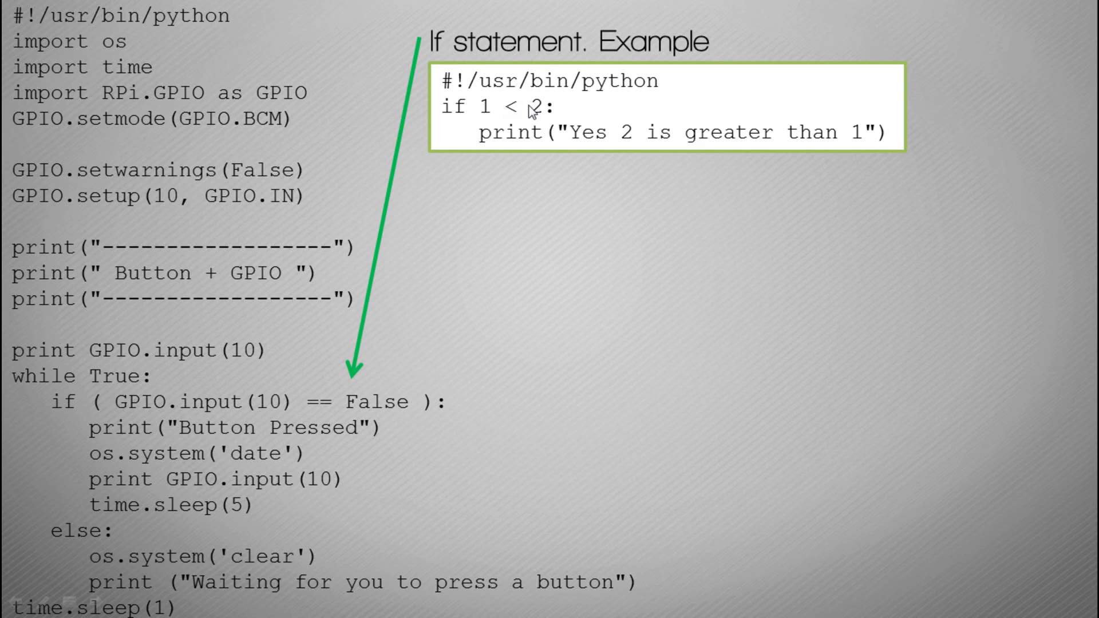
mouse_move(483, 110)
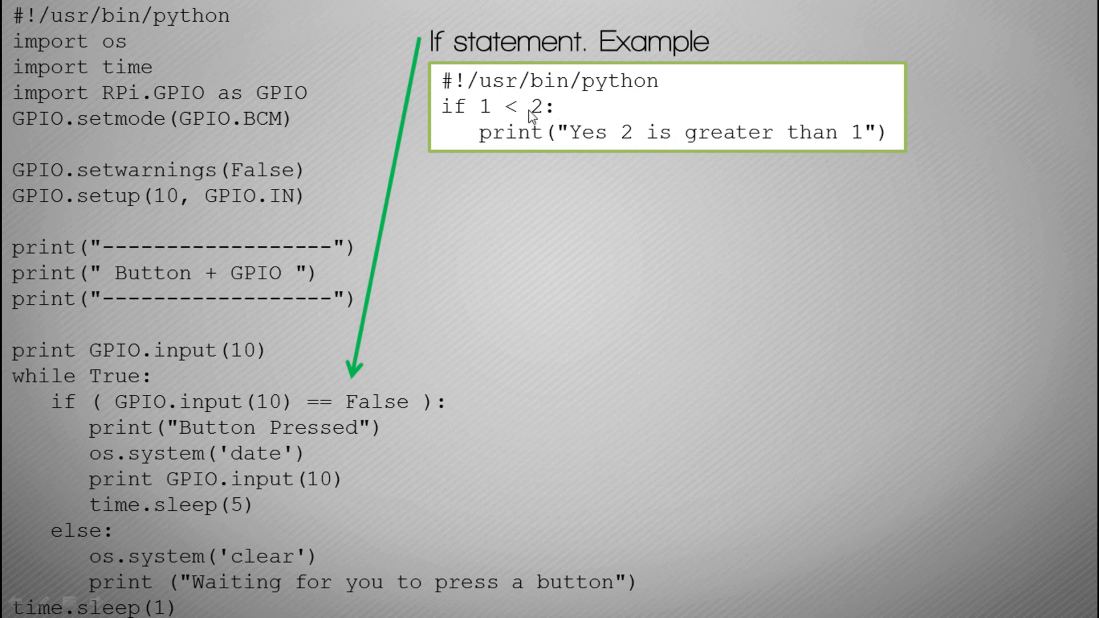
mouse_move(505, 401)
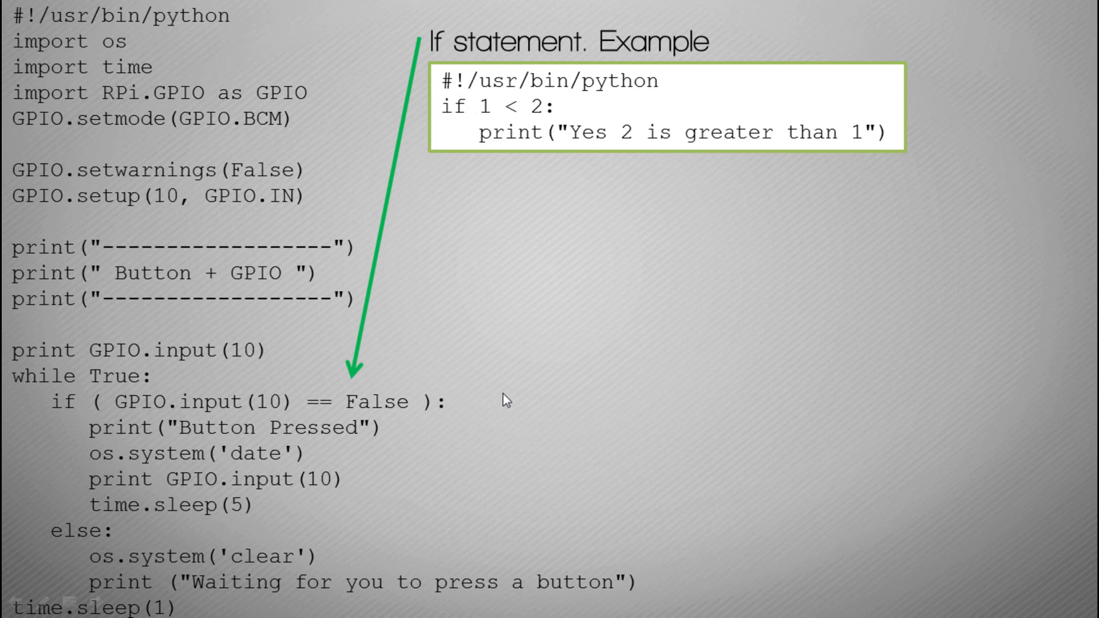
mouse_move(76, 412)
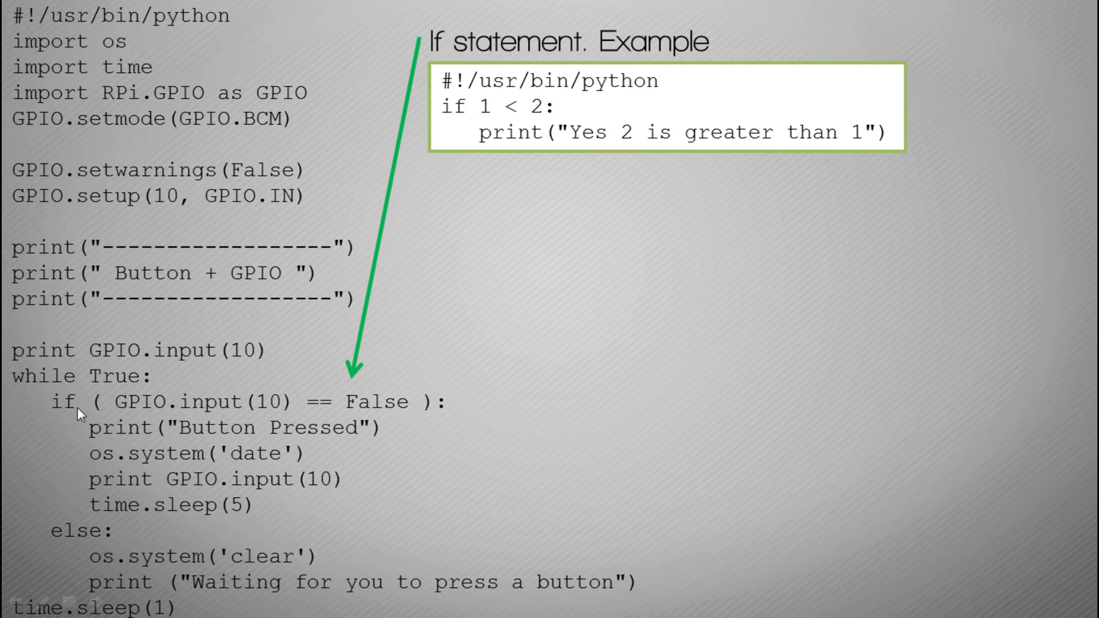
mouse_move(72, 411)
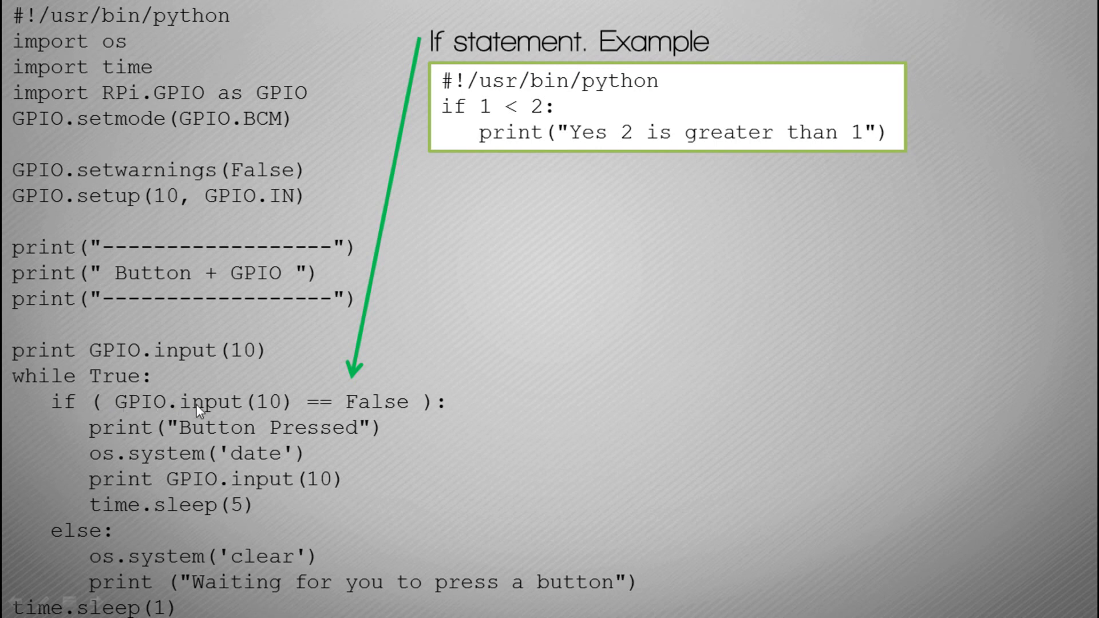
mouse_move(314, 412)
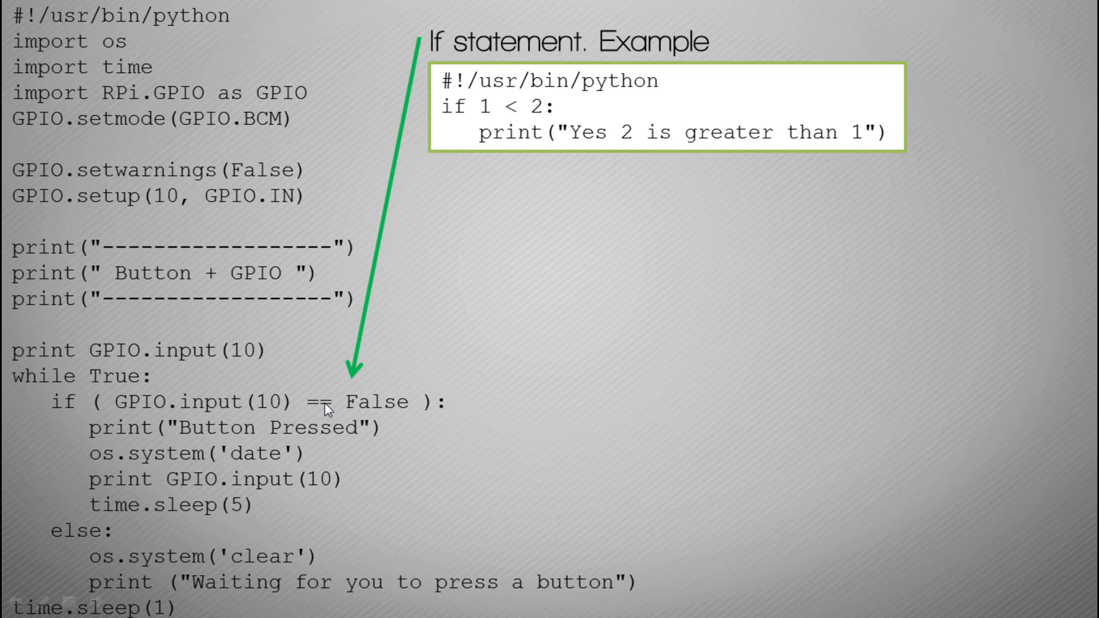
mouse_move(279, 405)
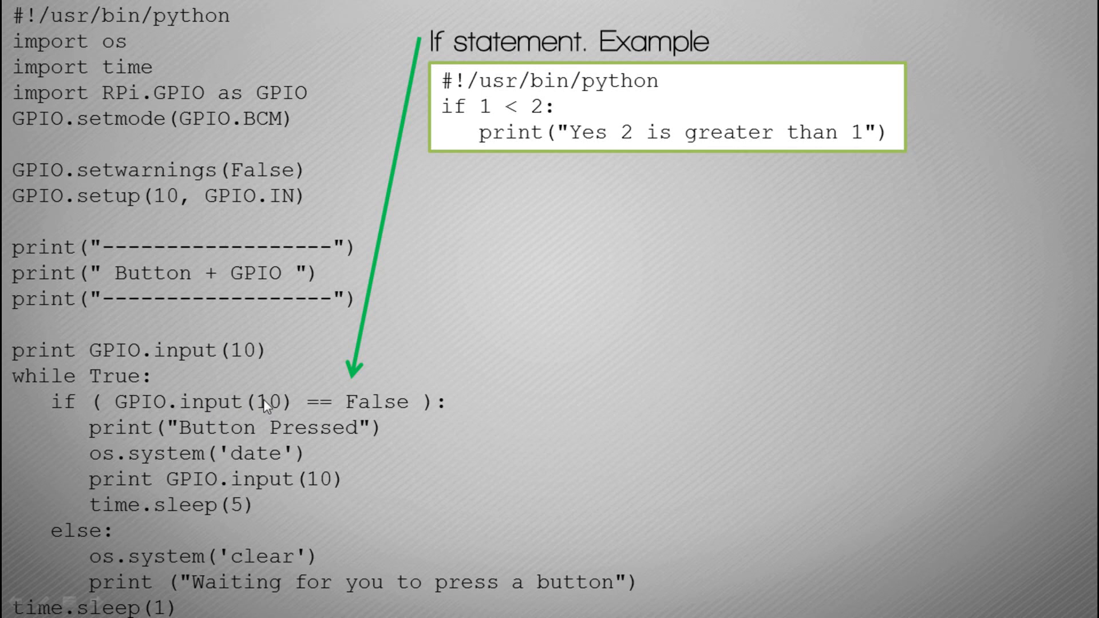
mouse_move(385, 410)
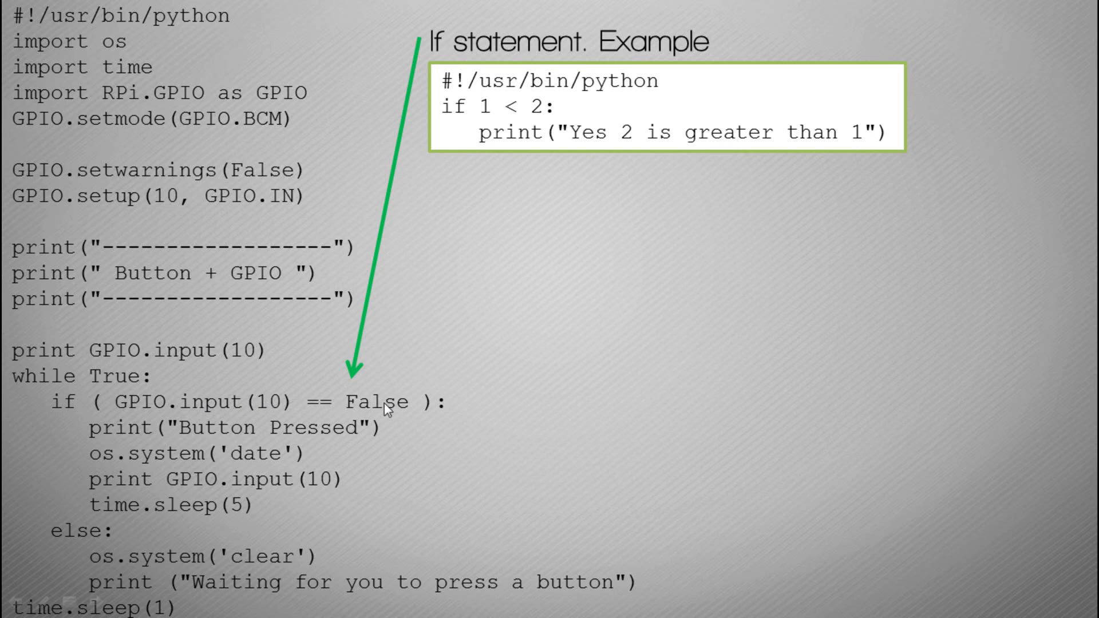
mouse_move(210, 435)
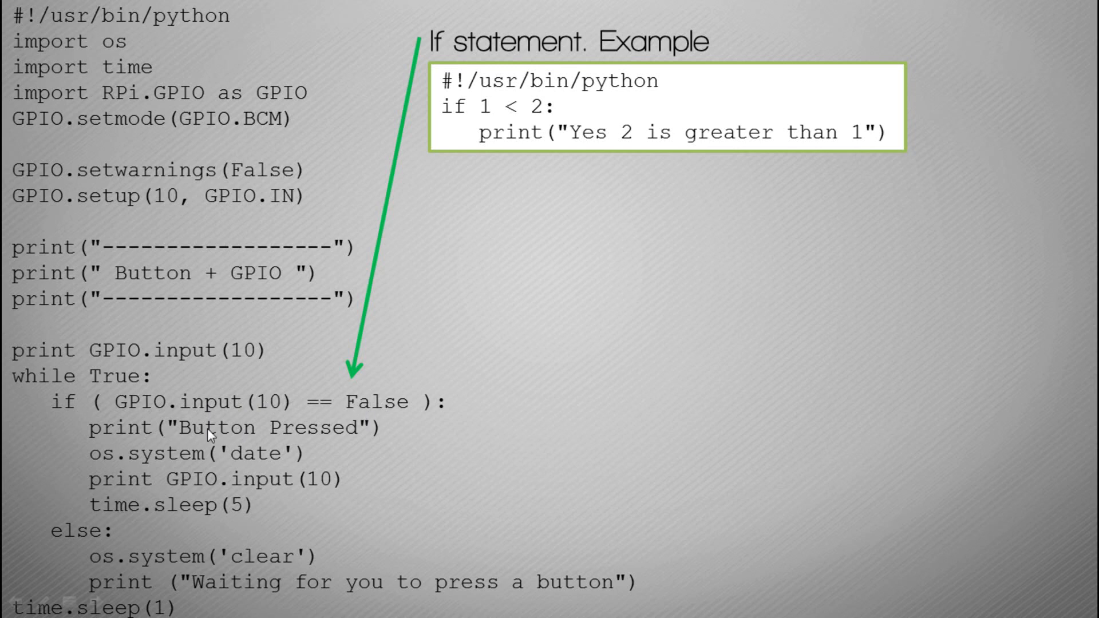
mouse_move(317, 437)
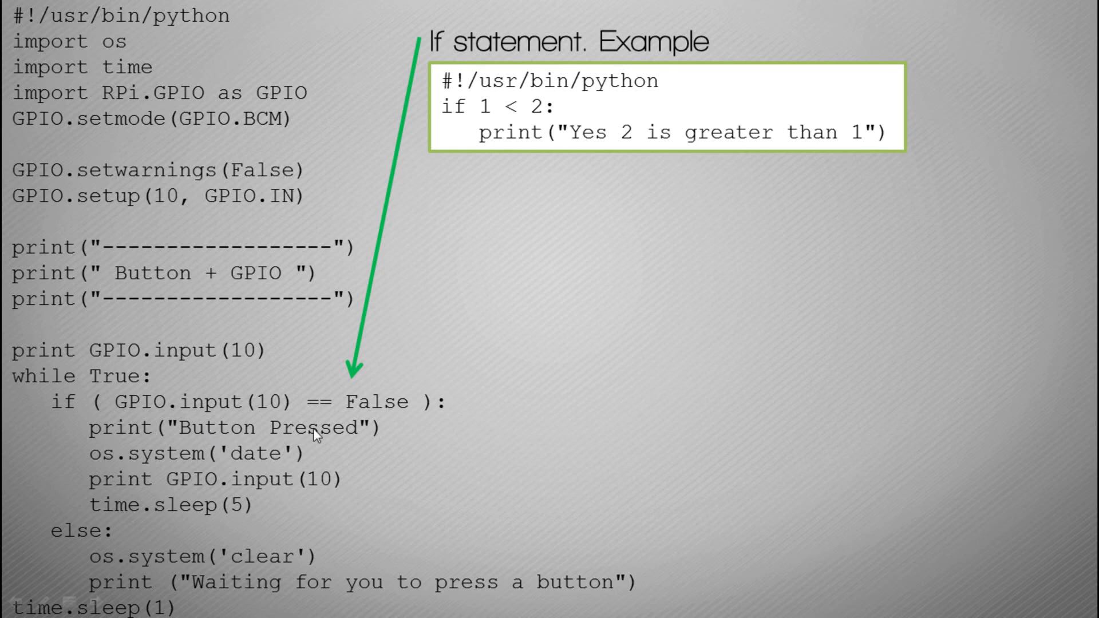
mouse_move(132, 456)
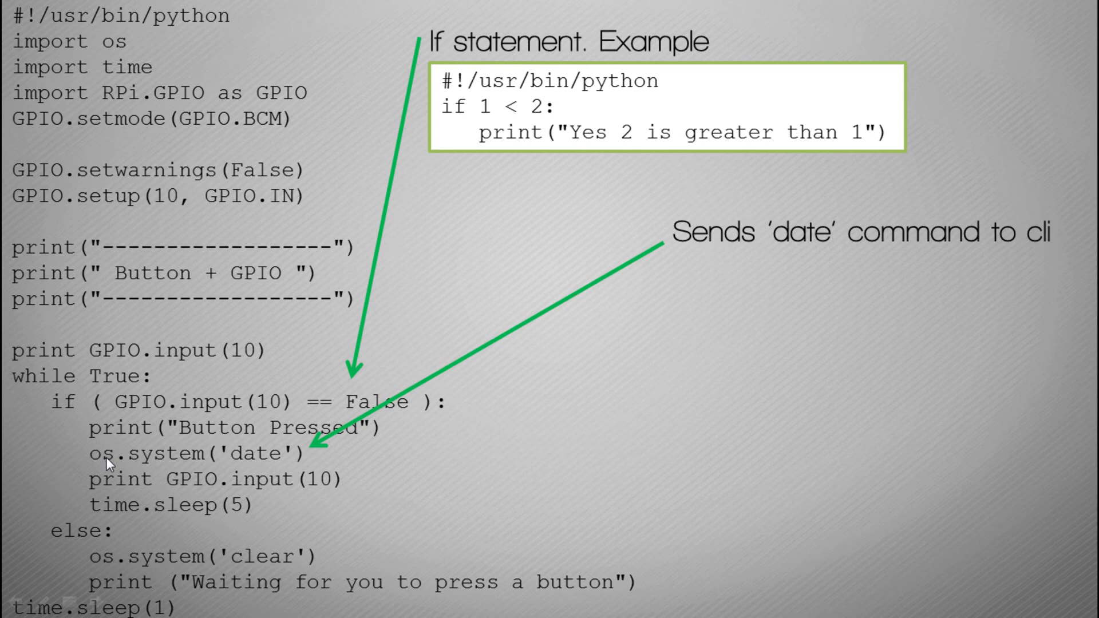
mouse_move(86, 45)
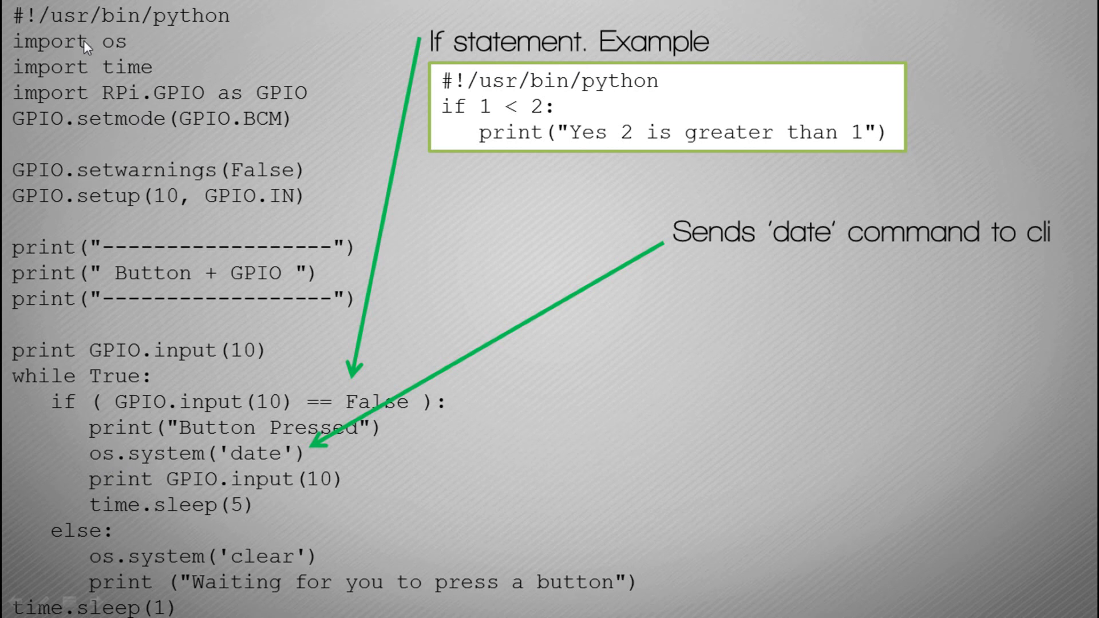
mouse_move(235, 452)
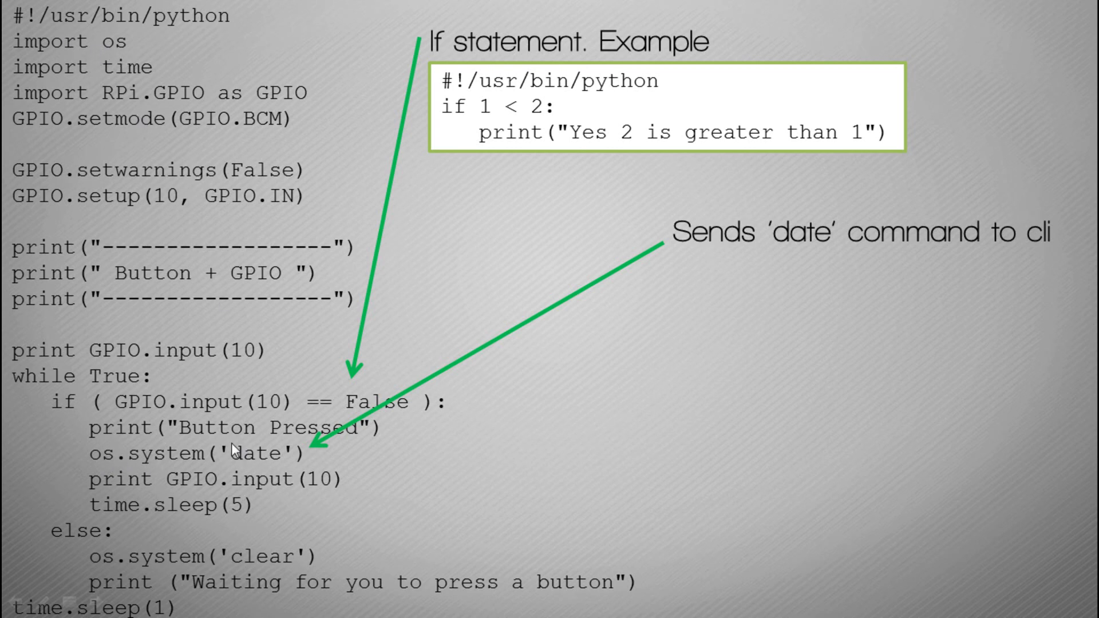
mouse_move(247, 452)
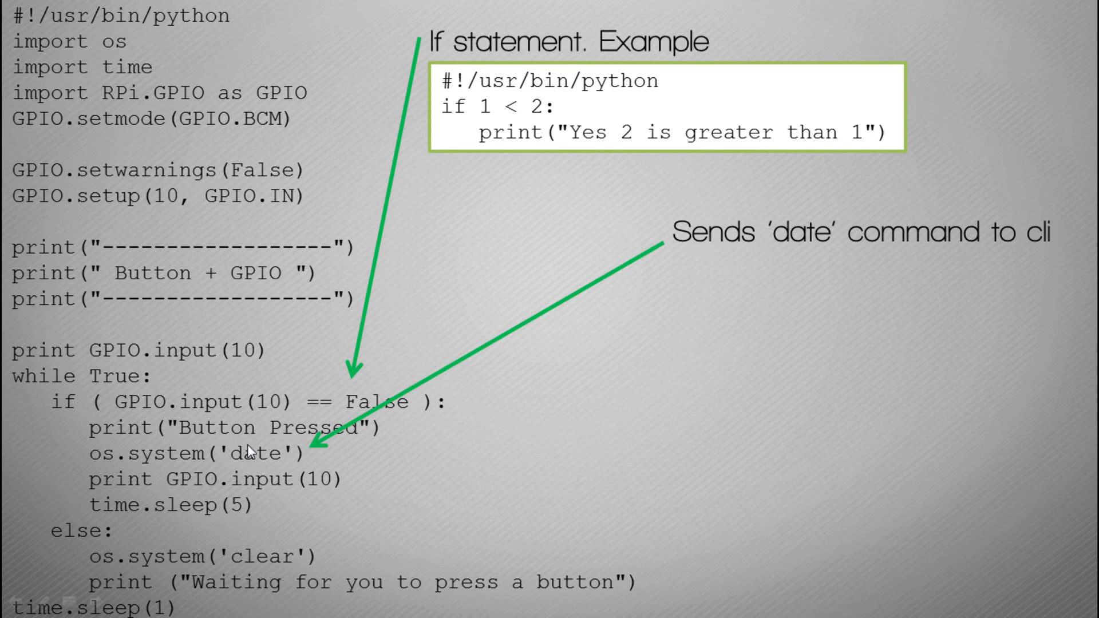
mouse_move(265, 468)
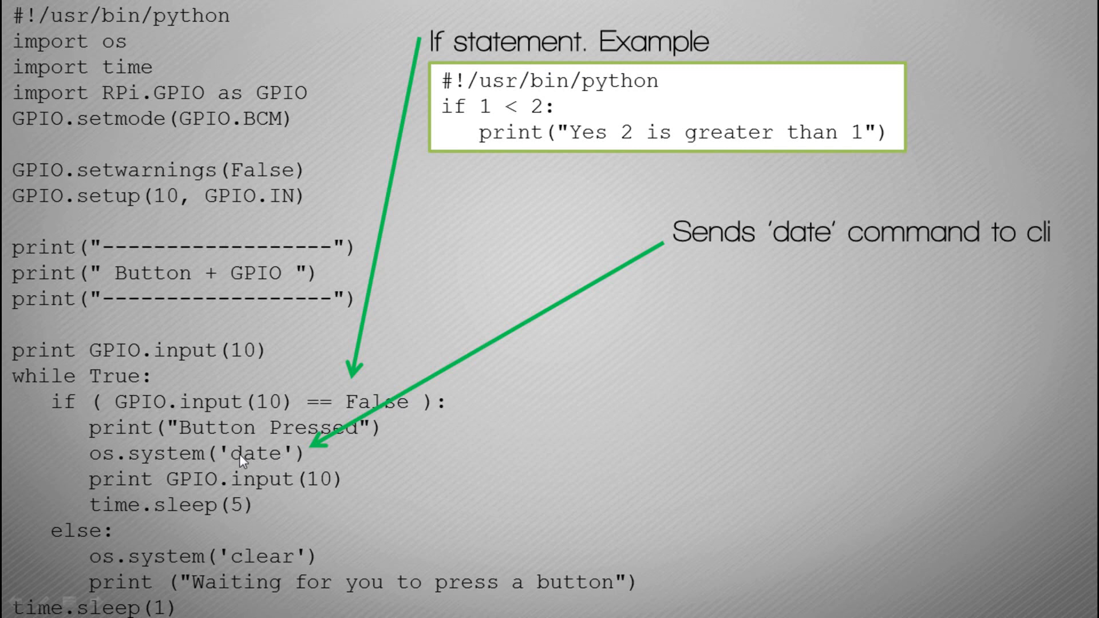
mouse_move(102, 463)
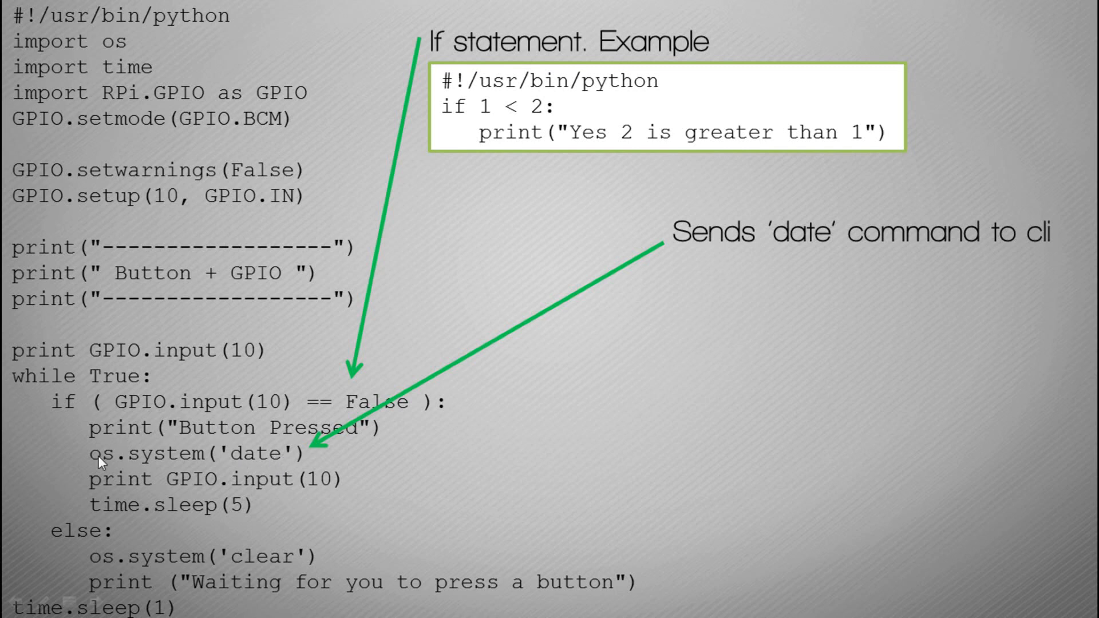
mouse_move(248, 427)
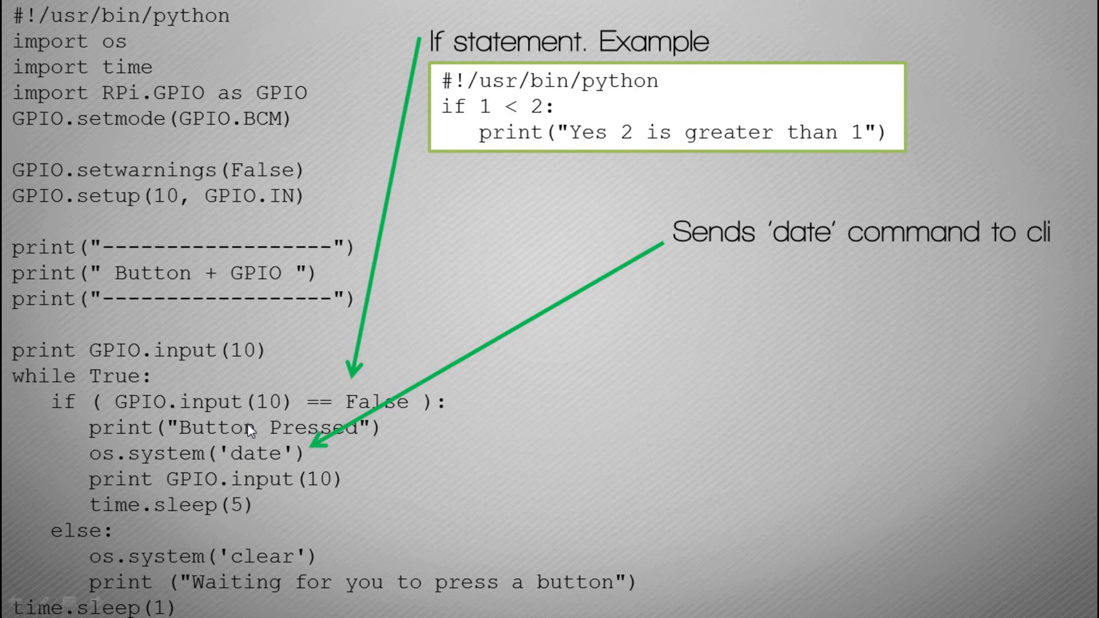
mouse_move(639, 461)
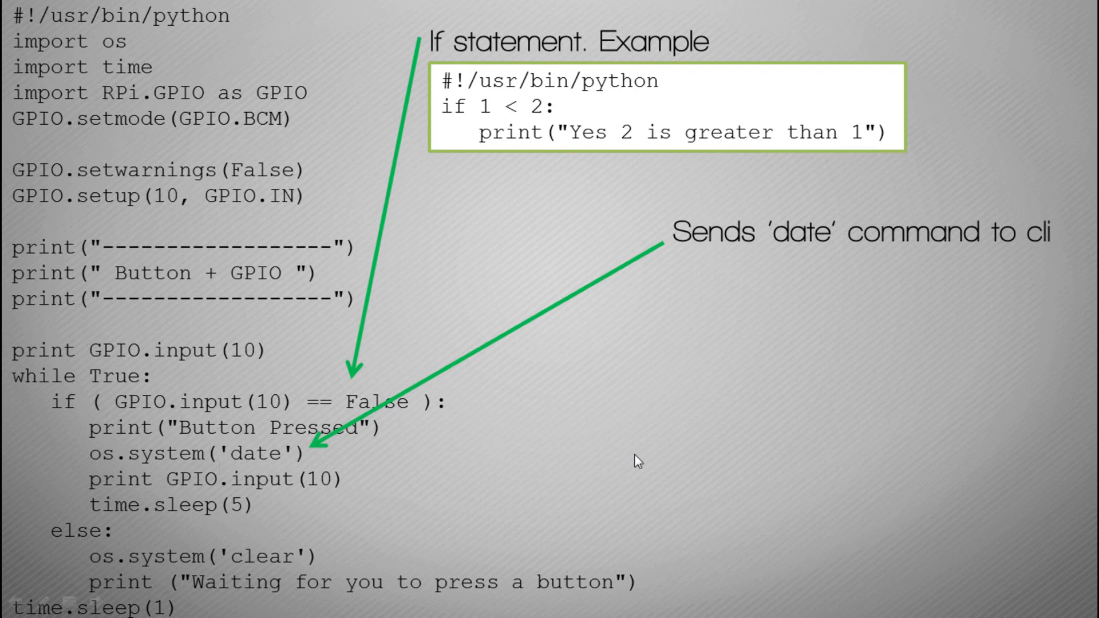
mouse_move(686, 412)
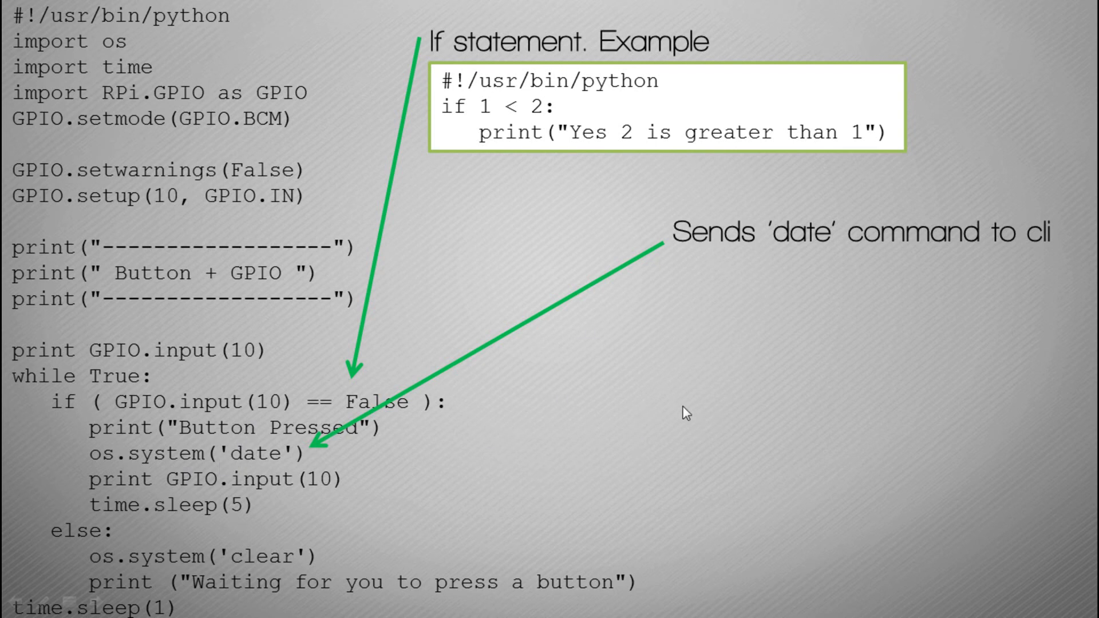
mouse_move(101, 493)
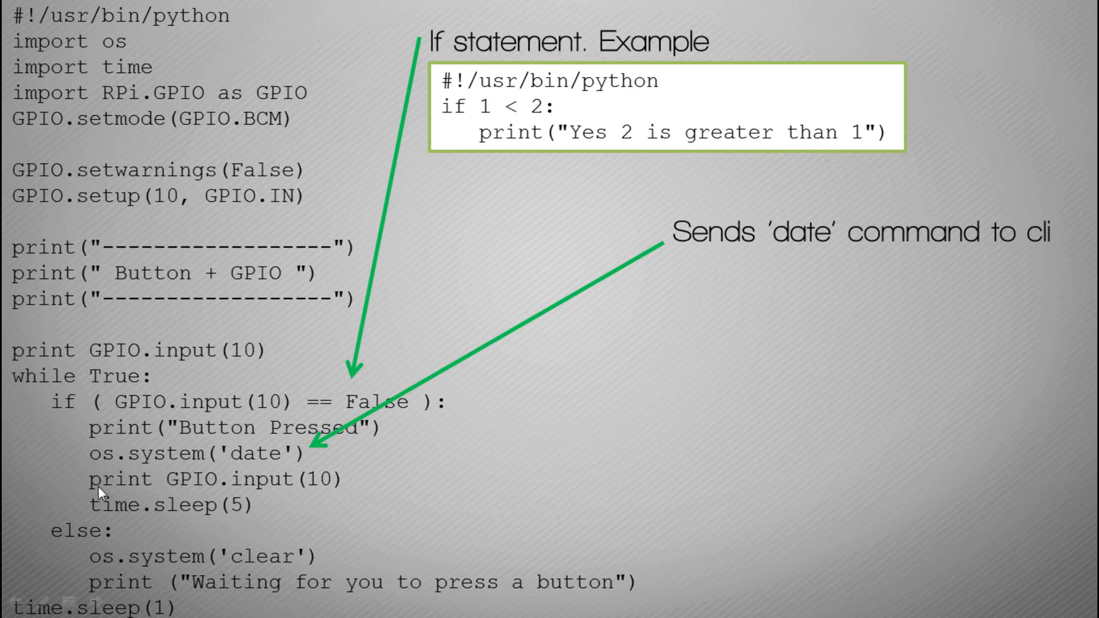
mouse_move(268, 489)
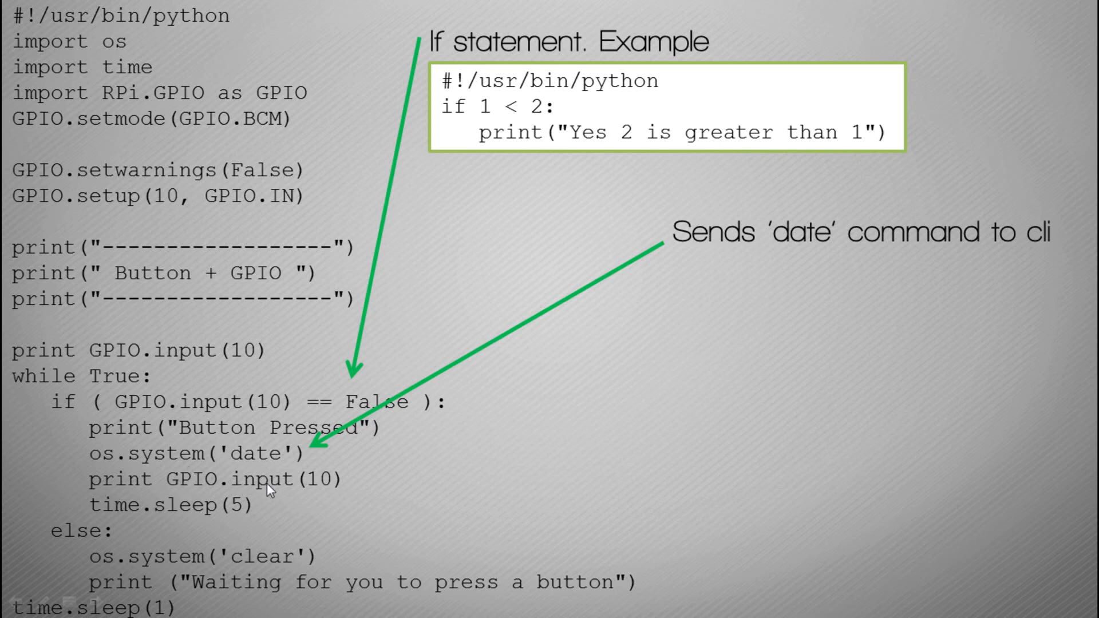
mouse_move(298, 482)
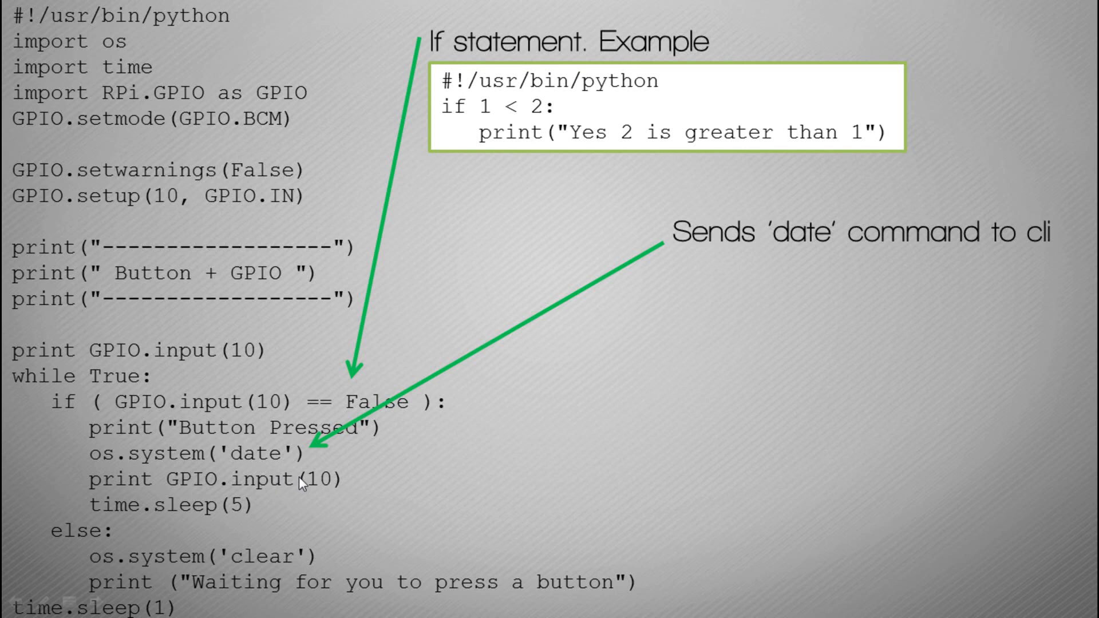
mouse_move(265, 365)
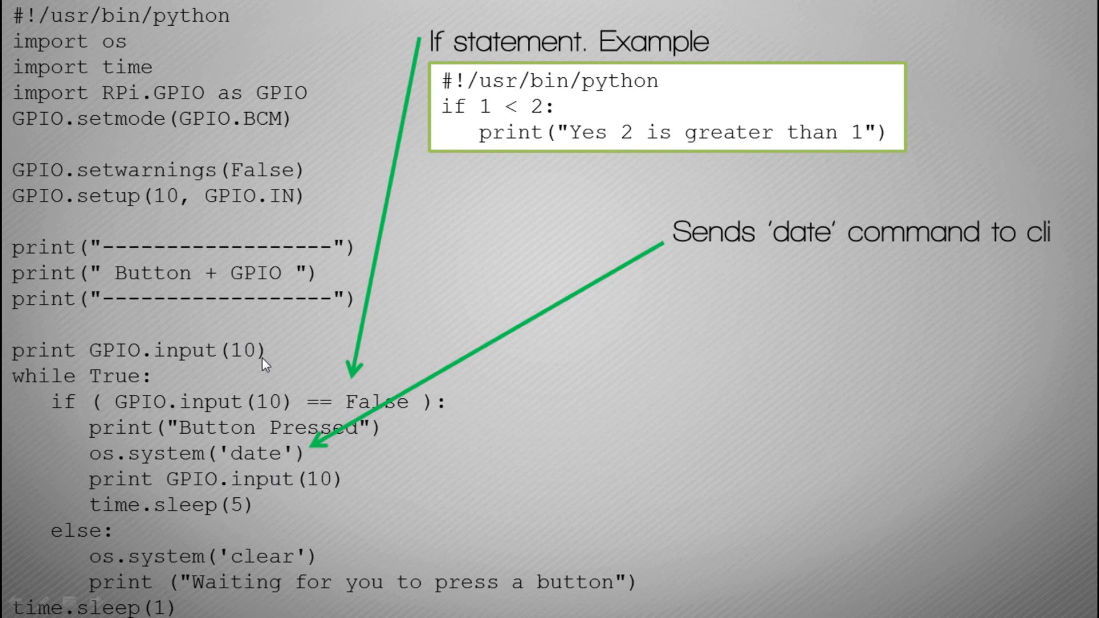
mouse_move(224, 561)
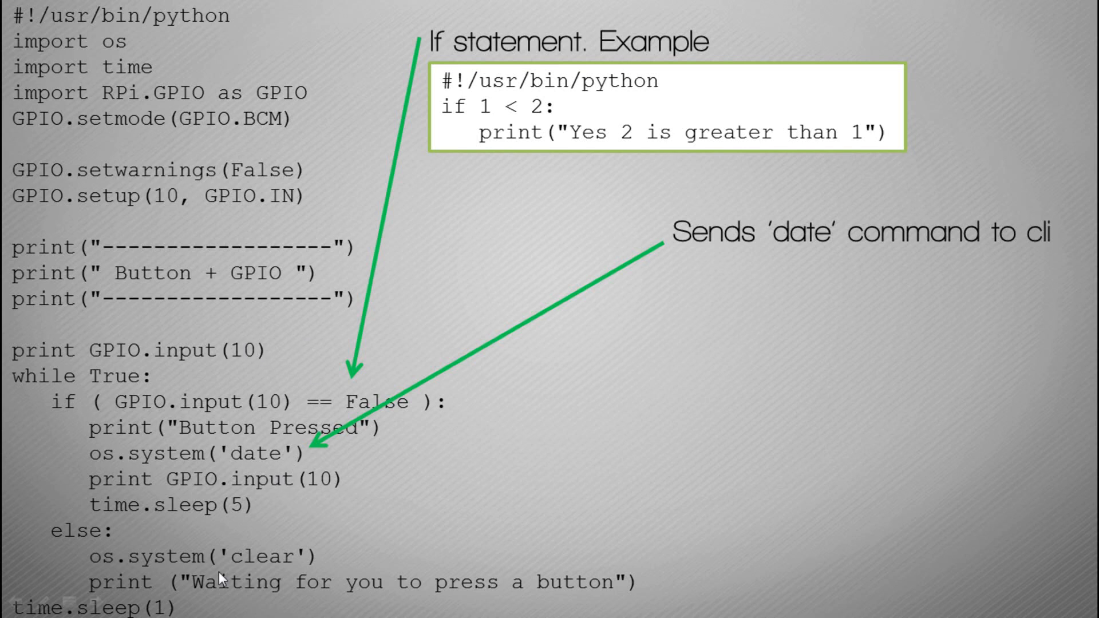
mouse_move(217, 512)
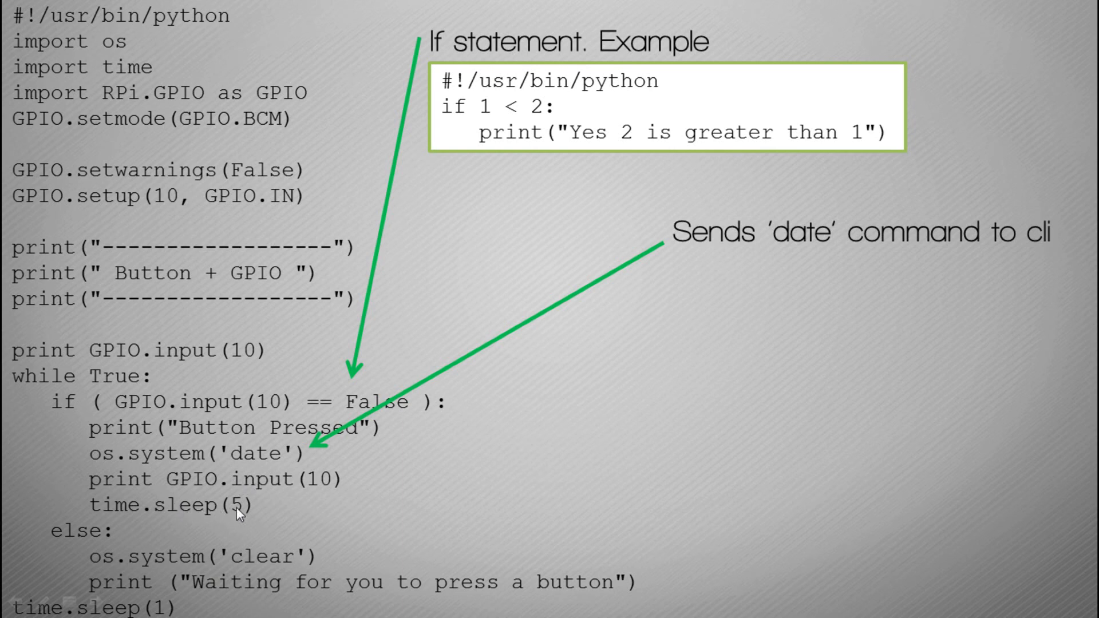
mouse_move(62, 539)
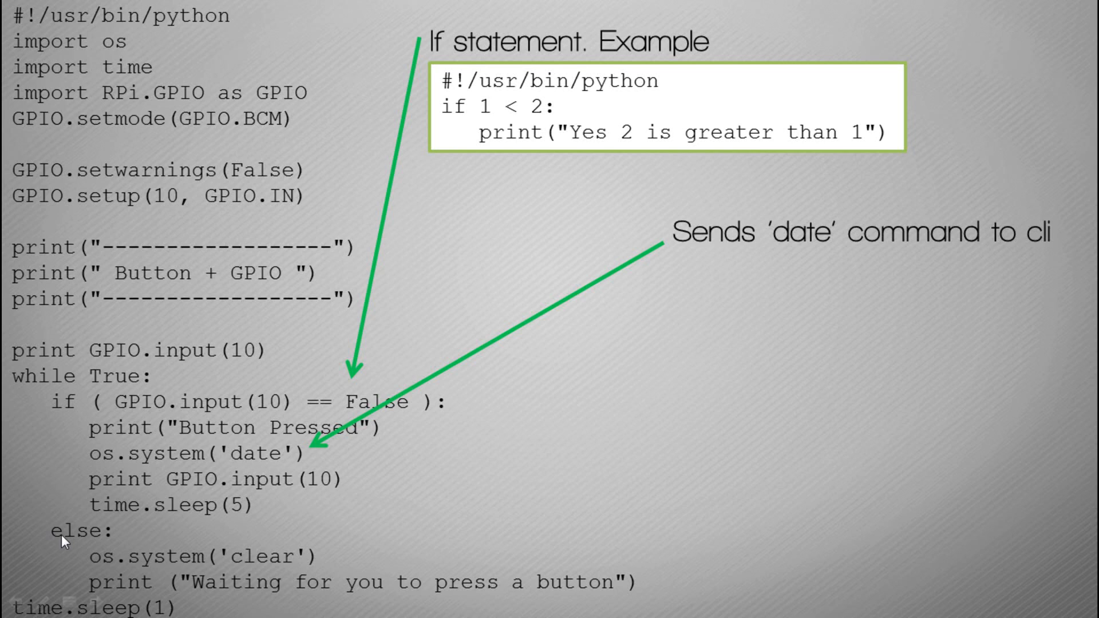
mouse_move(82, 355)
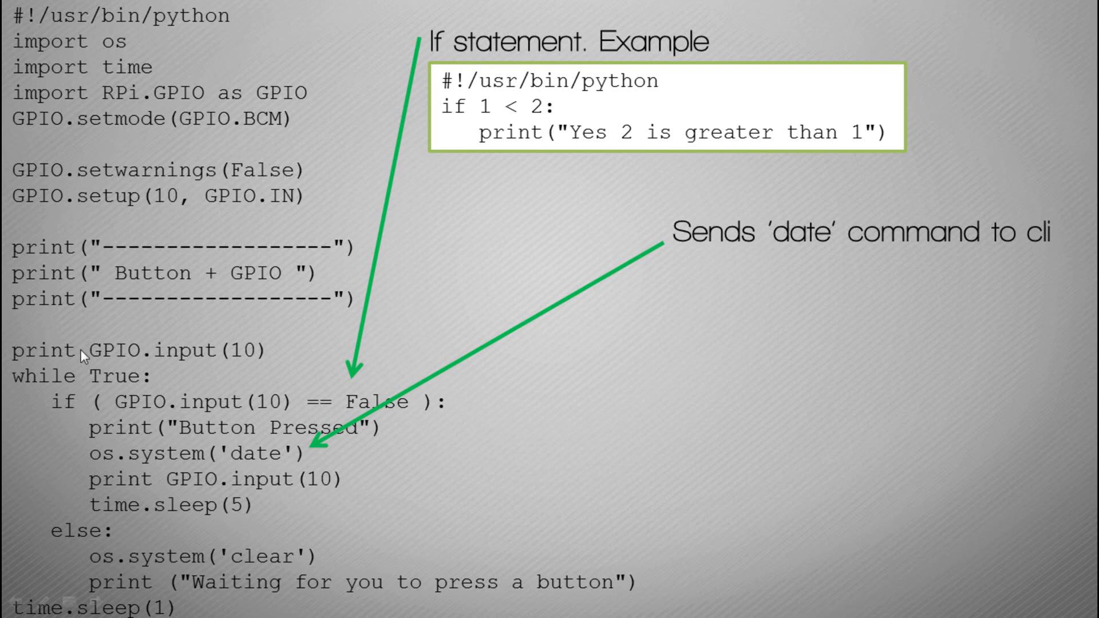
mouse_move(68, 533)
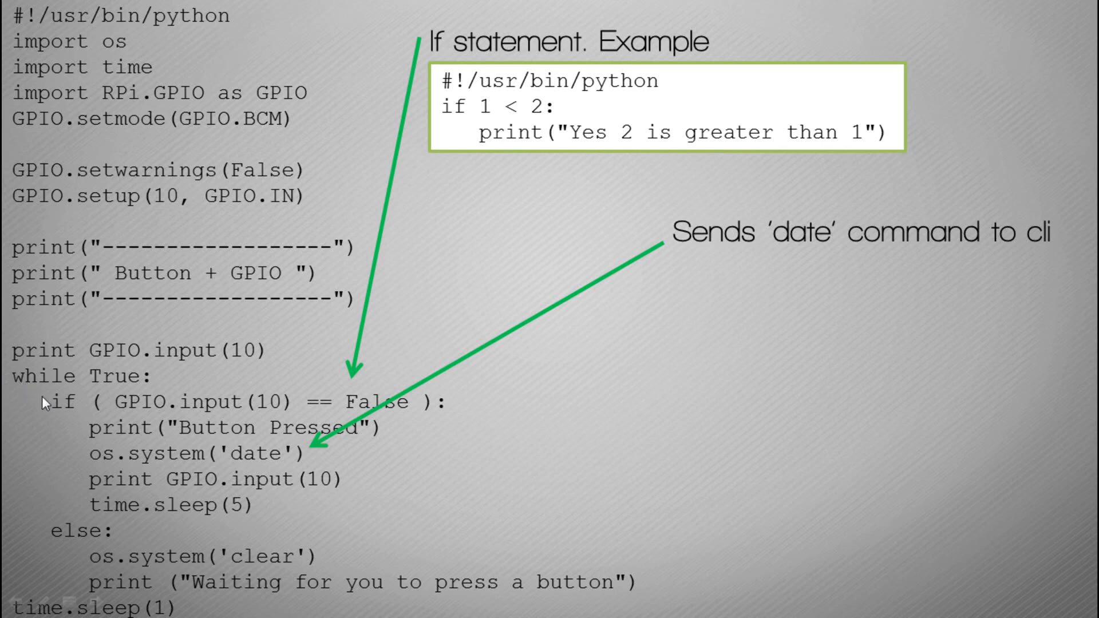
mouse_move(195, 412)
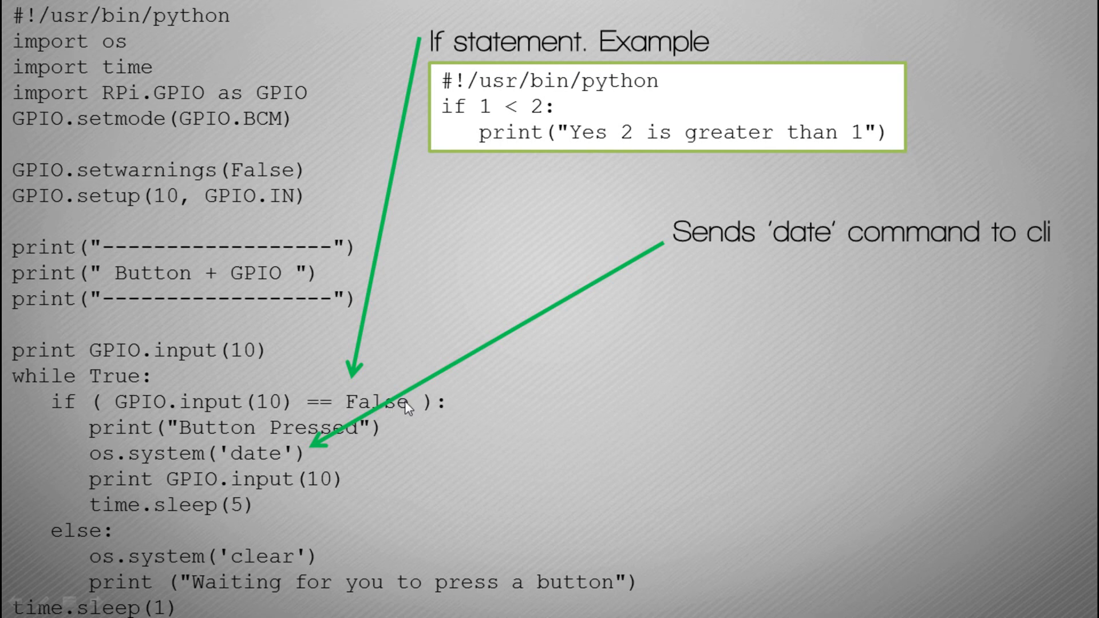
mouse_move(108, 557)
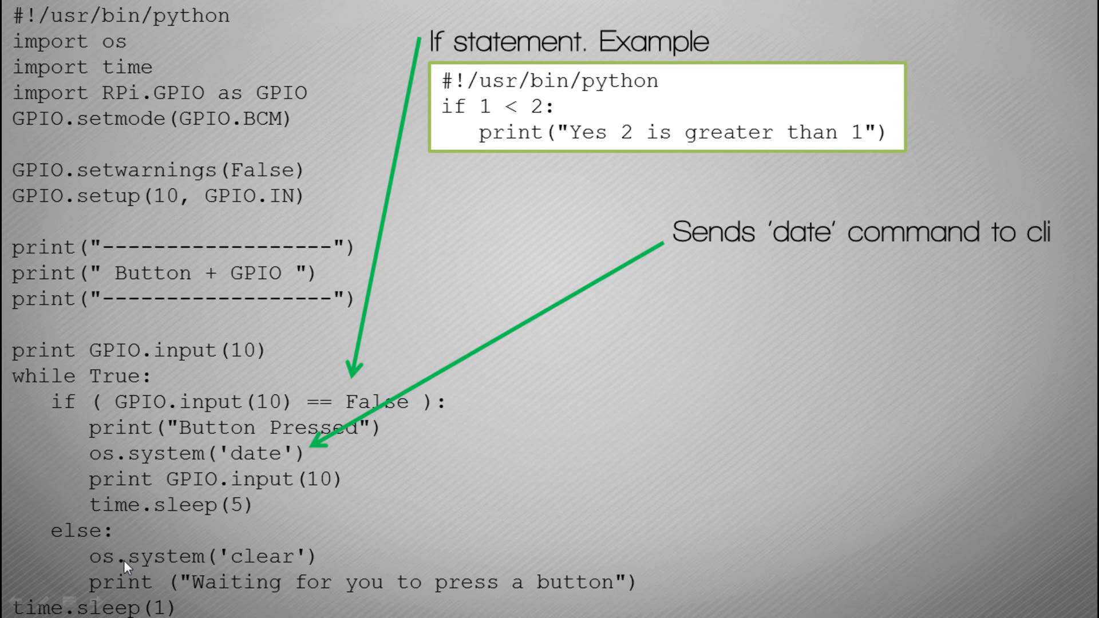
mouse_move(243, 559)
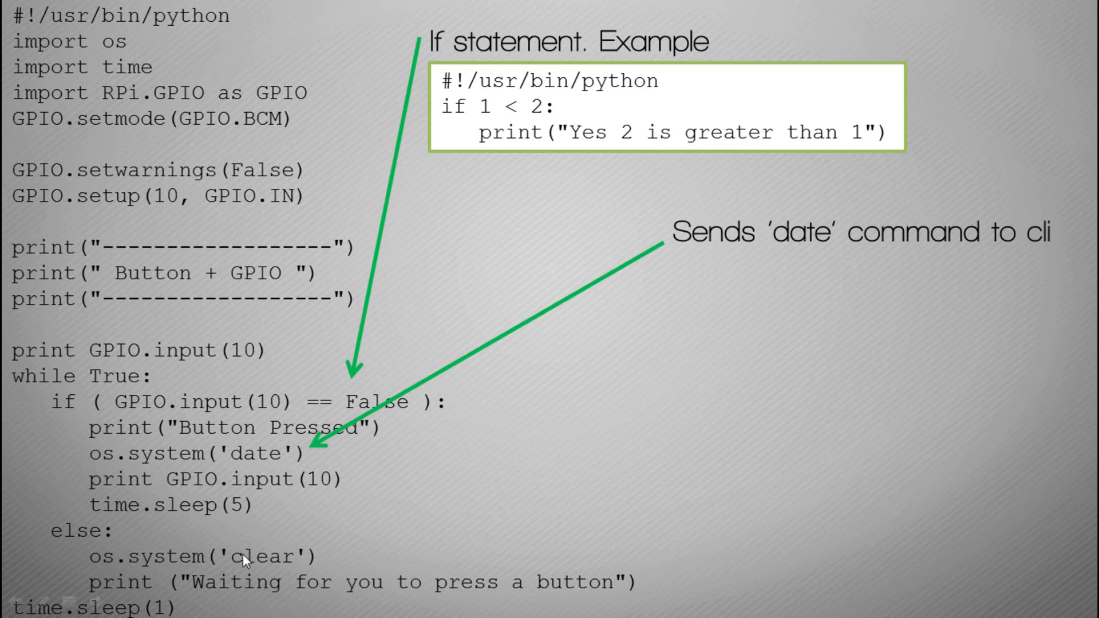
mouse_move(148, 590)
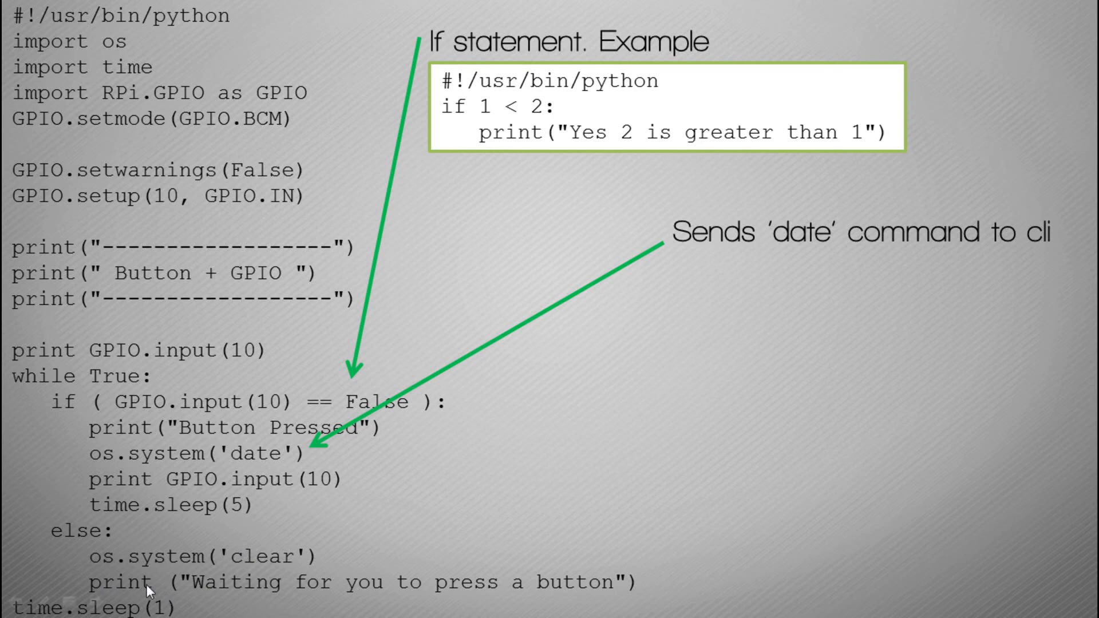
mouse_move(373, 583)
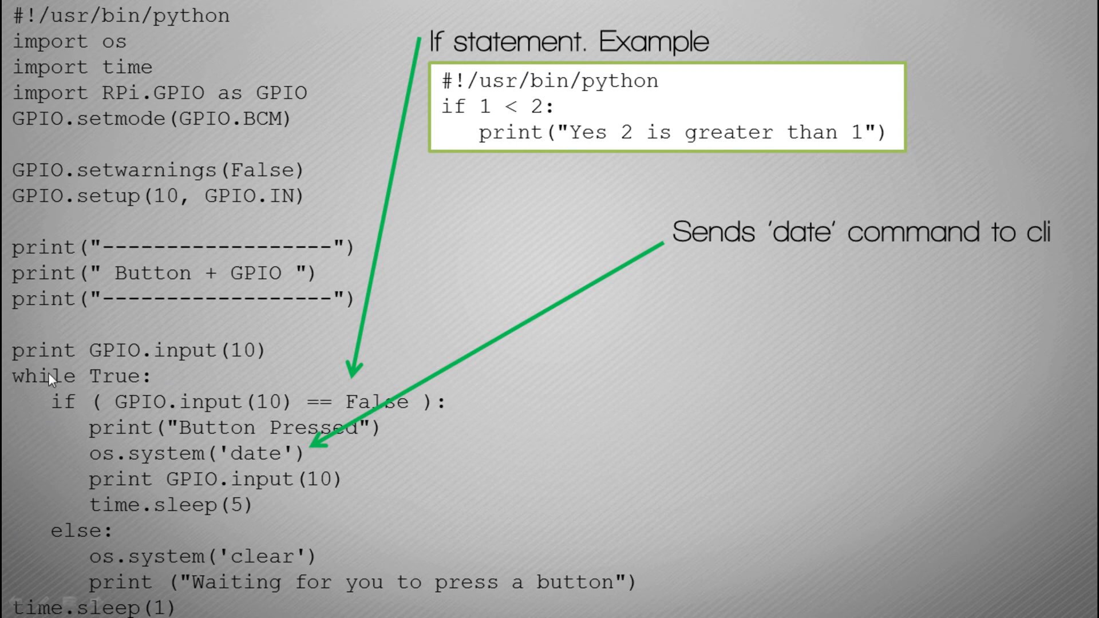
mouse_move(118, 383)
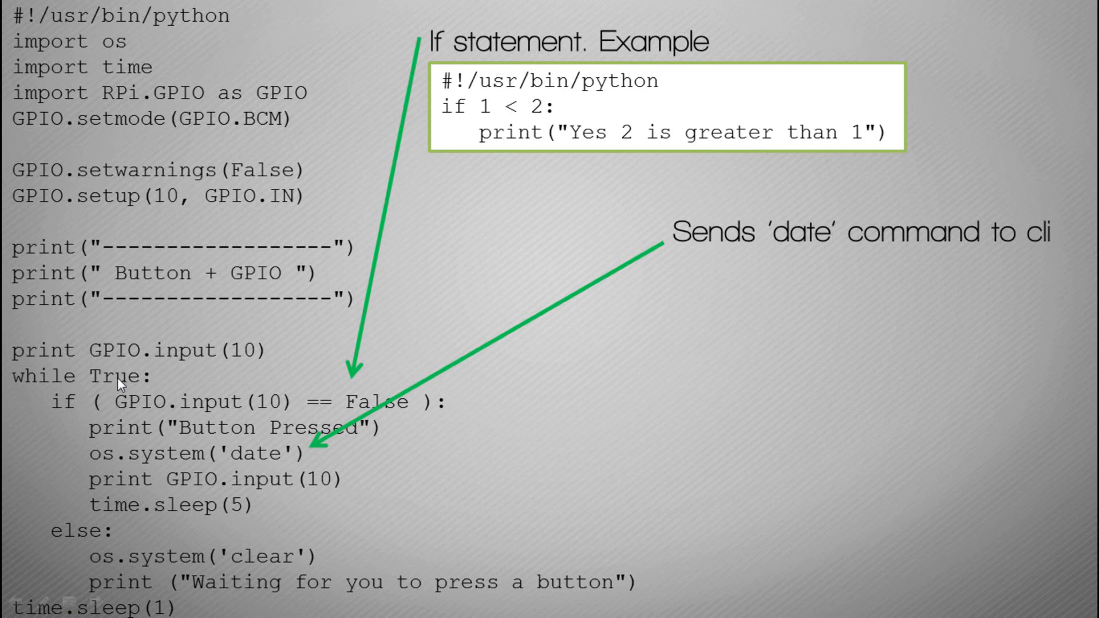
mouse_move(534, 431)
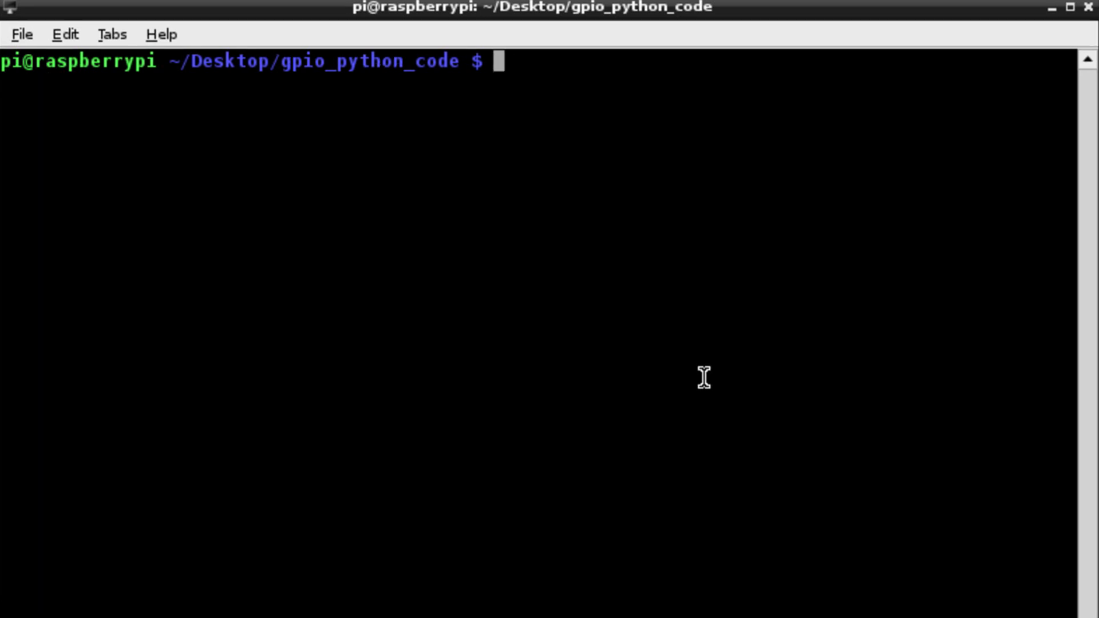
Run sudo python 4_button.py, see Button Pressed with the date, then interrupt with Ctrl+C.
type("sudo")
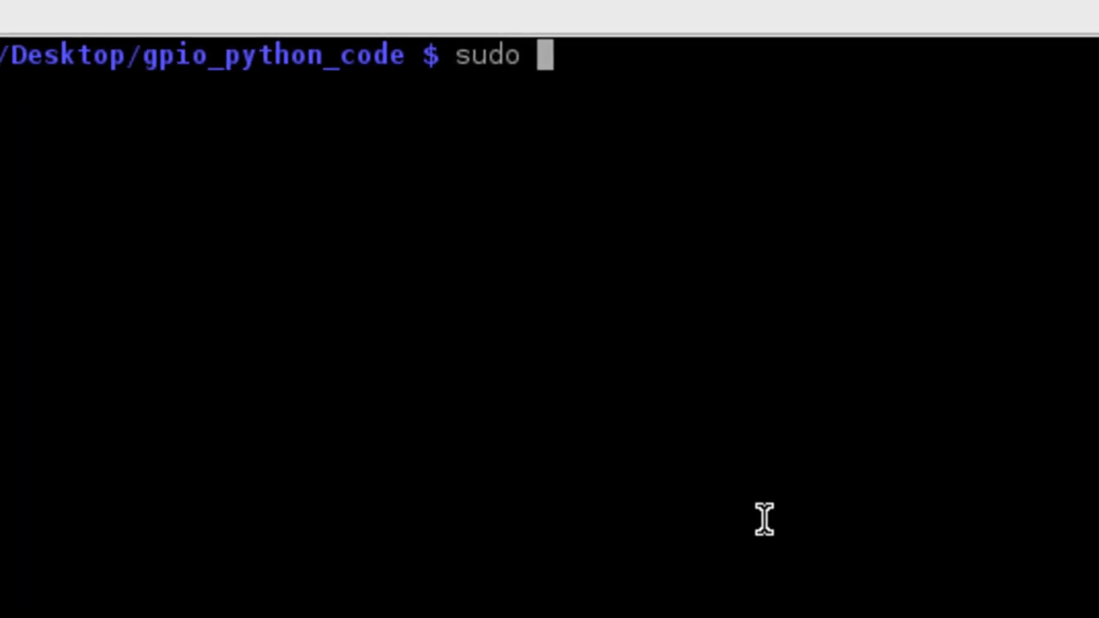
type("python")
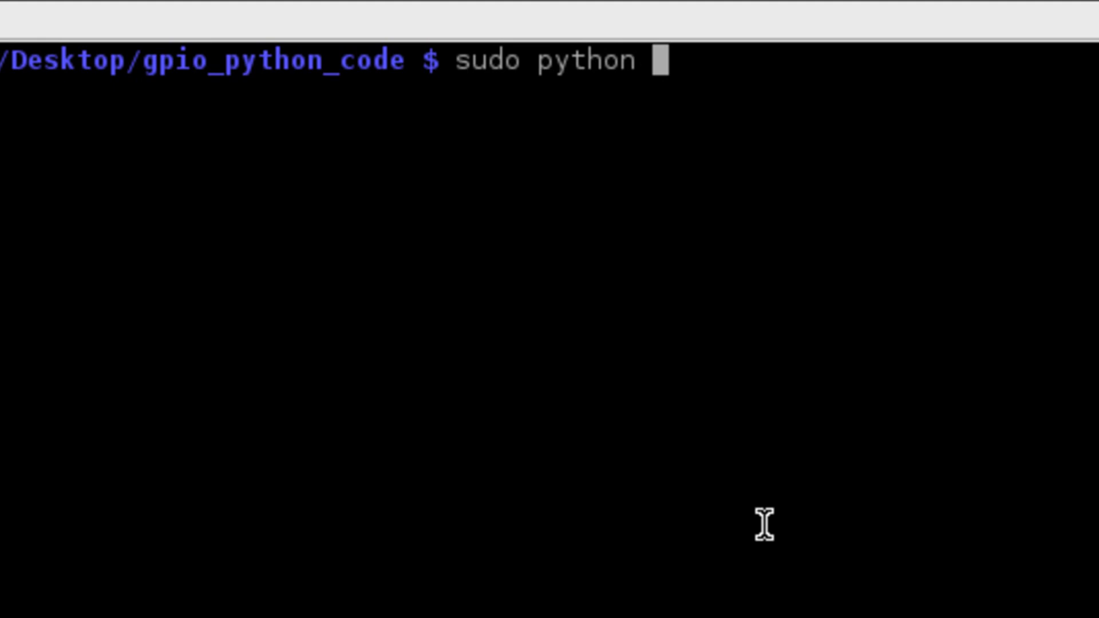
type("4_button.py")
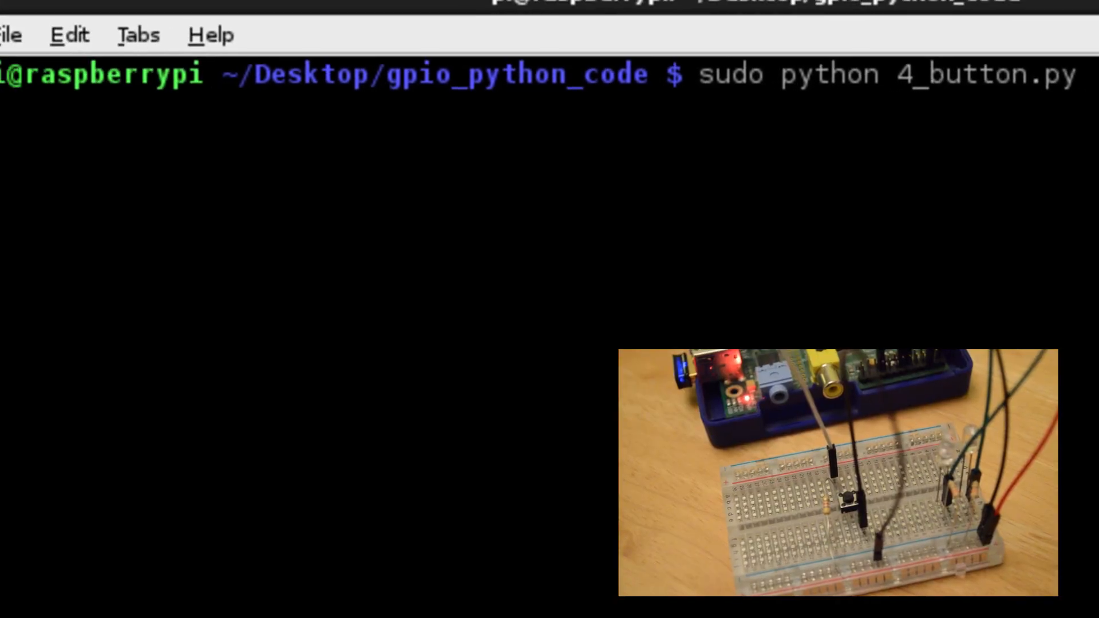
key("Return")
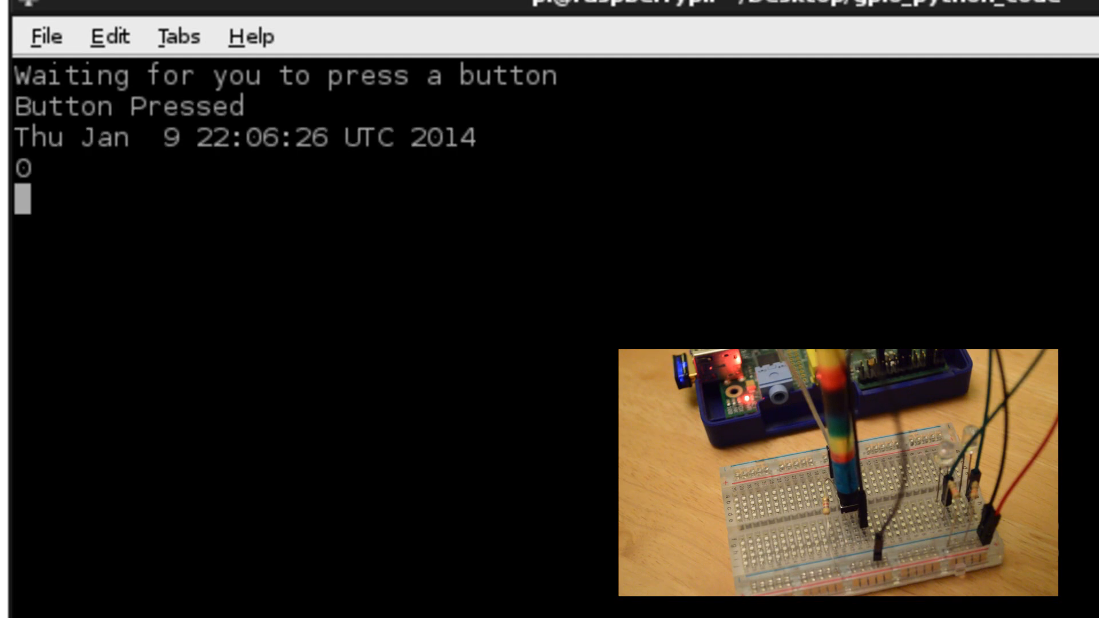
key("ctrl+c")
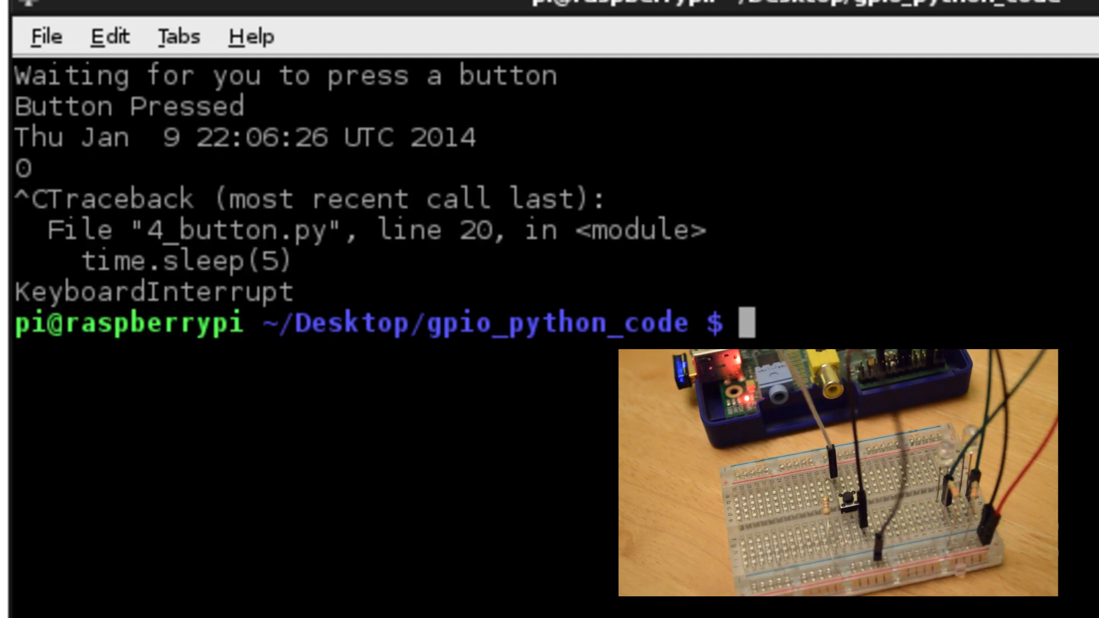